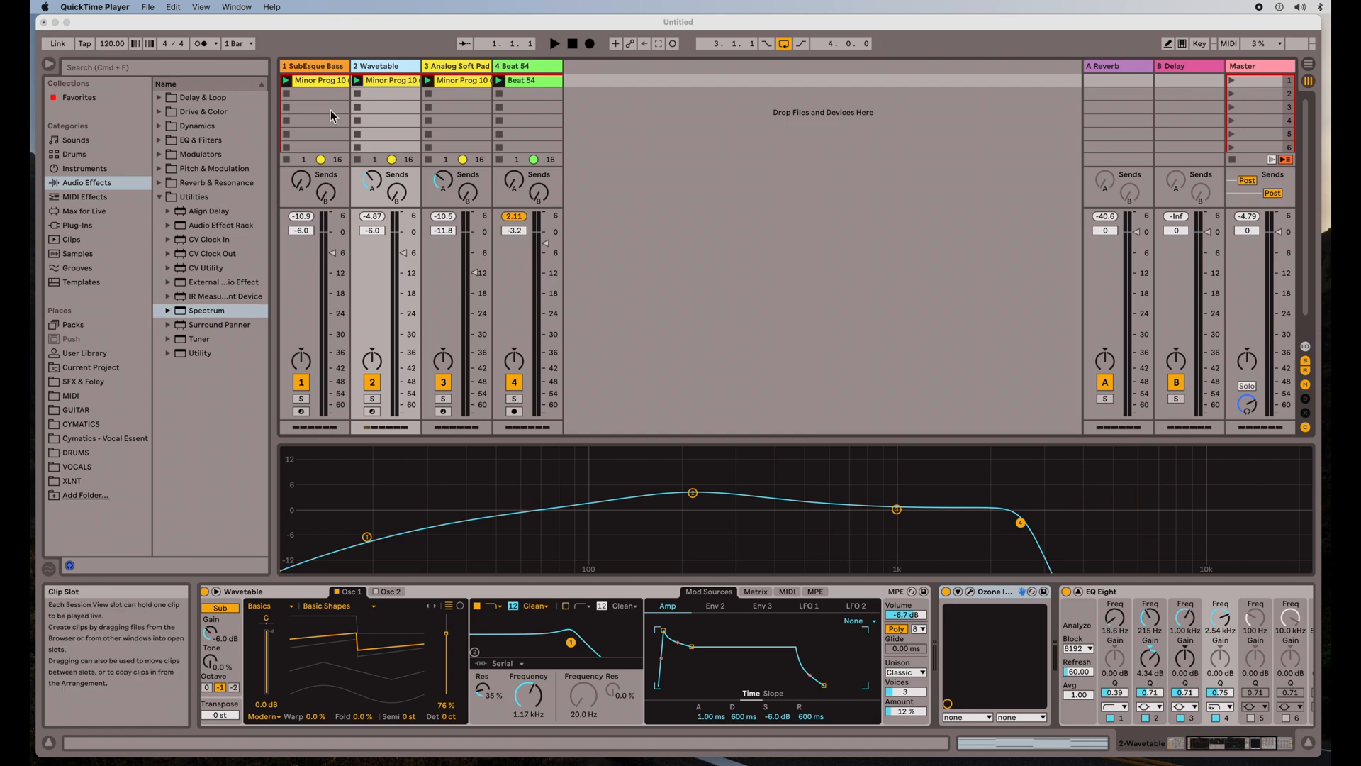
mouse_move(480, 161)
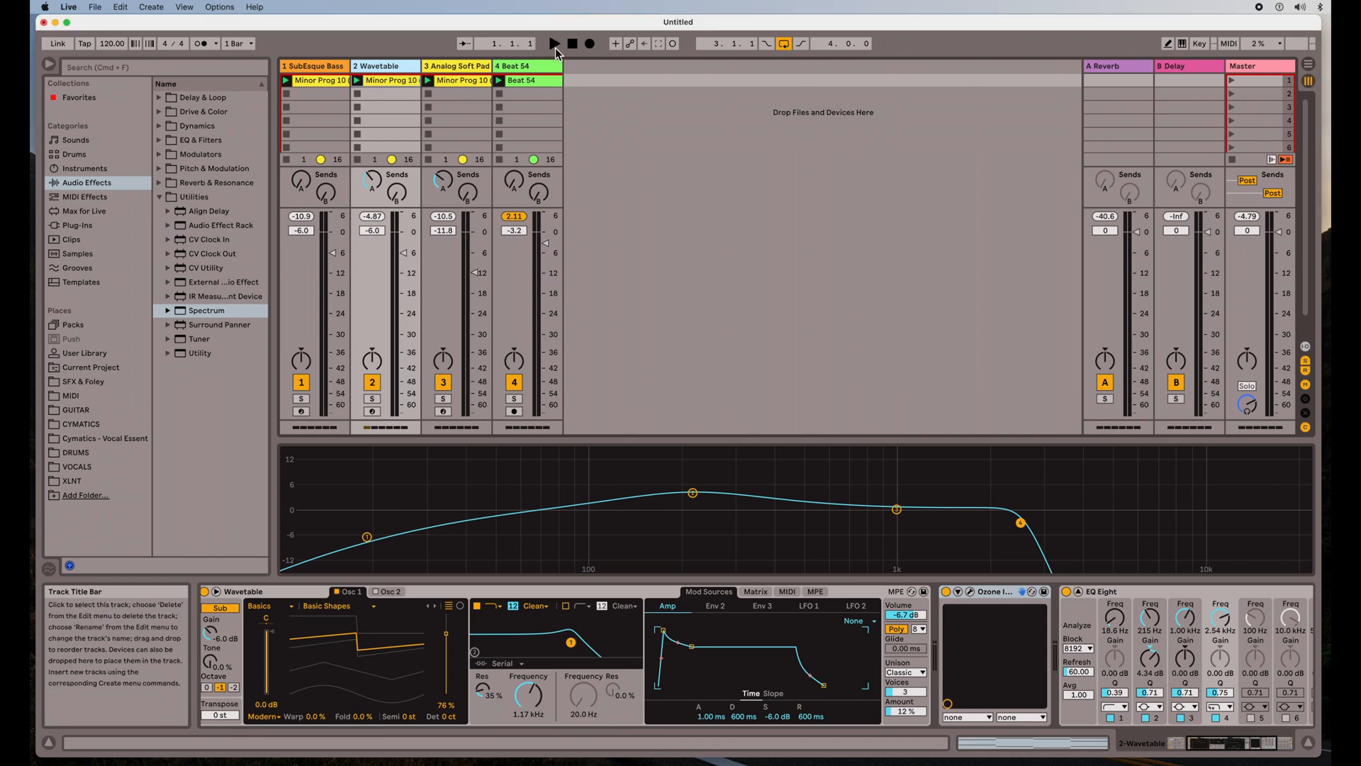
Audition the session, then solo, play and unsolo the Wavetable track
click(553, 43)
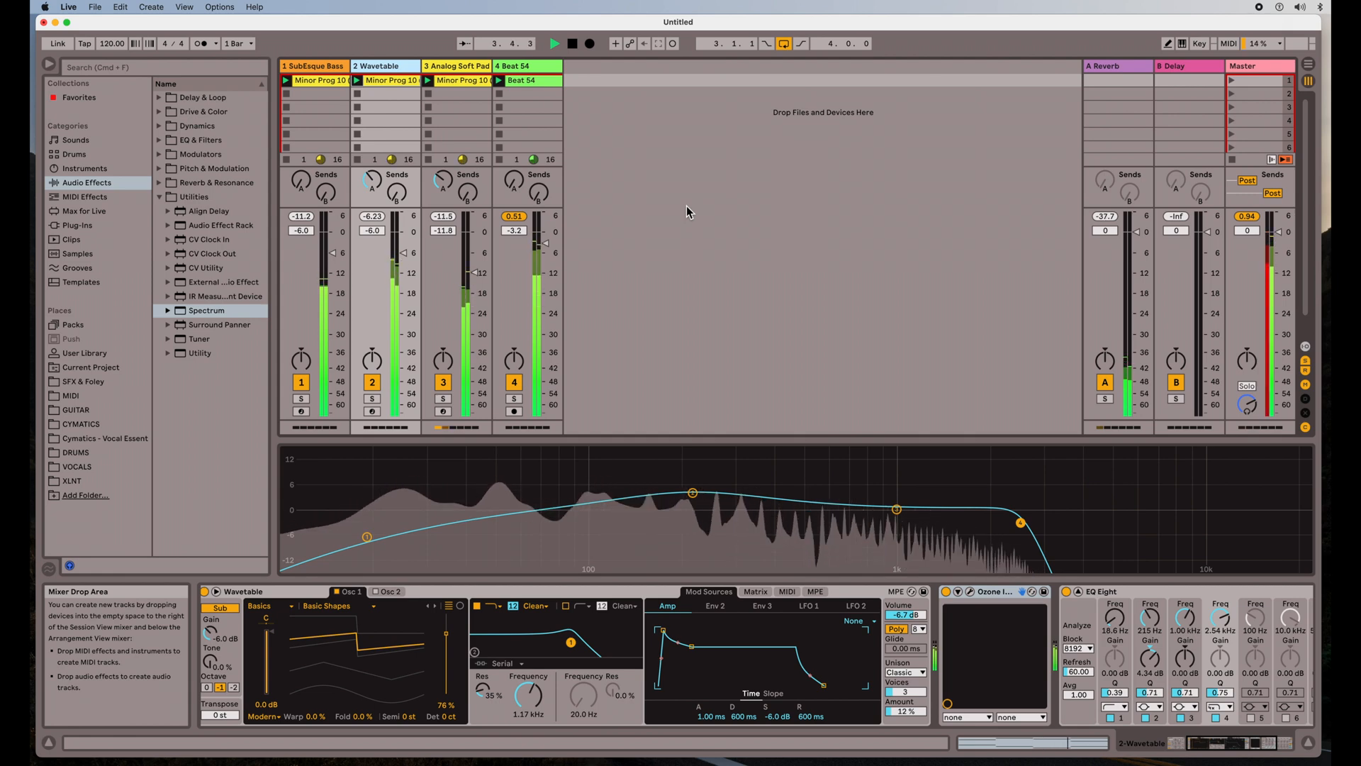
click(573, 43)
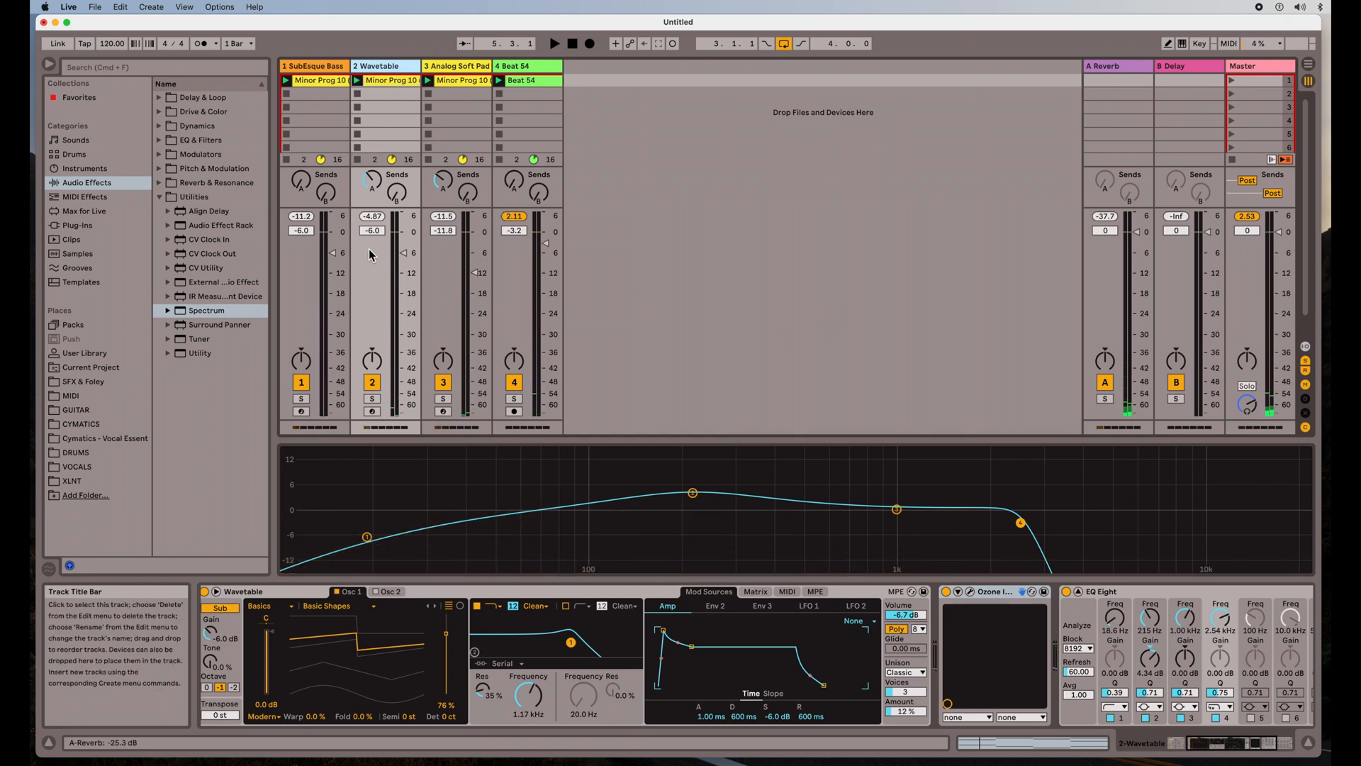
click(372, 399)
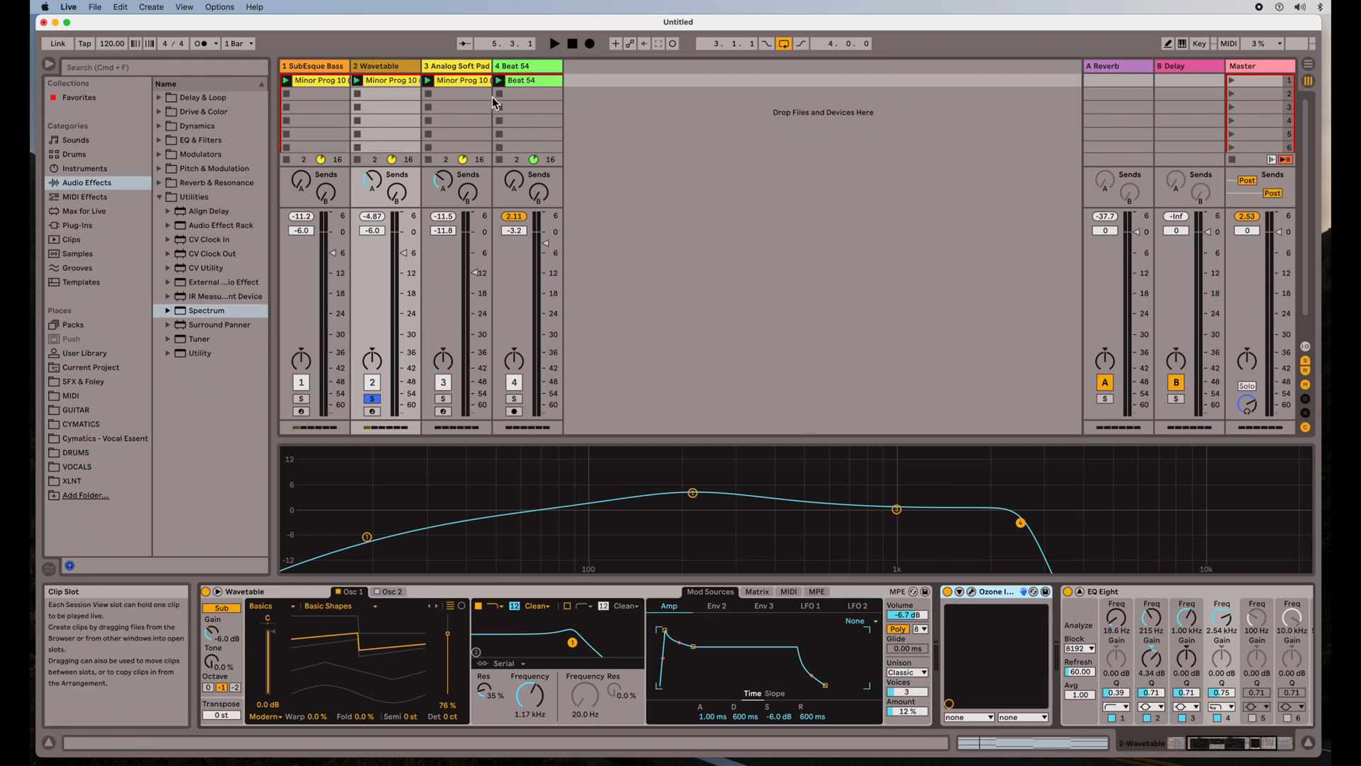
click(356, 80)
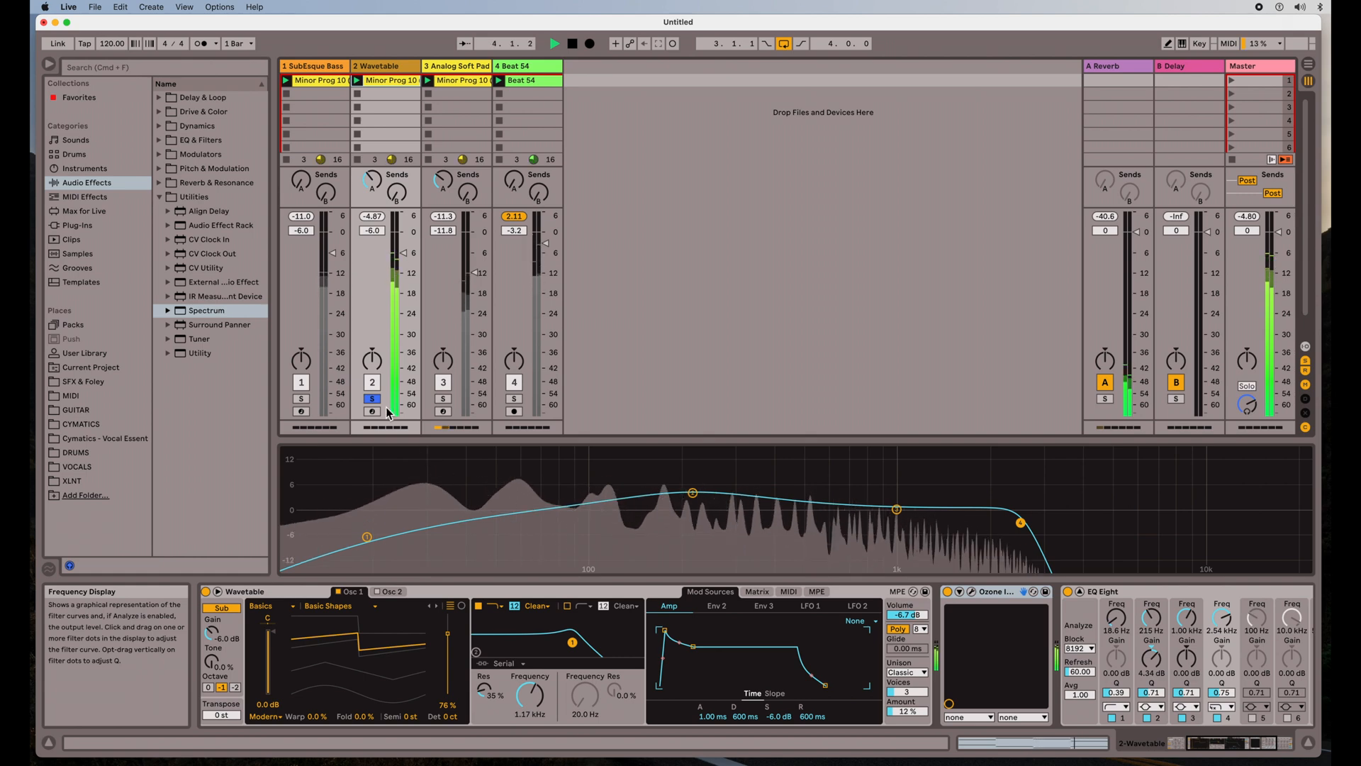
click(372, 399)
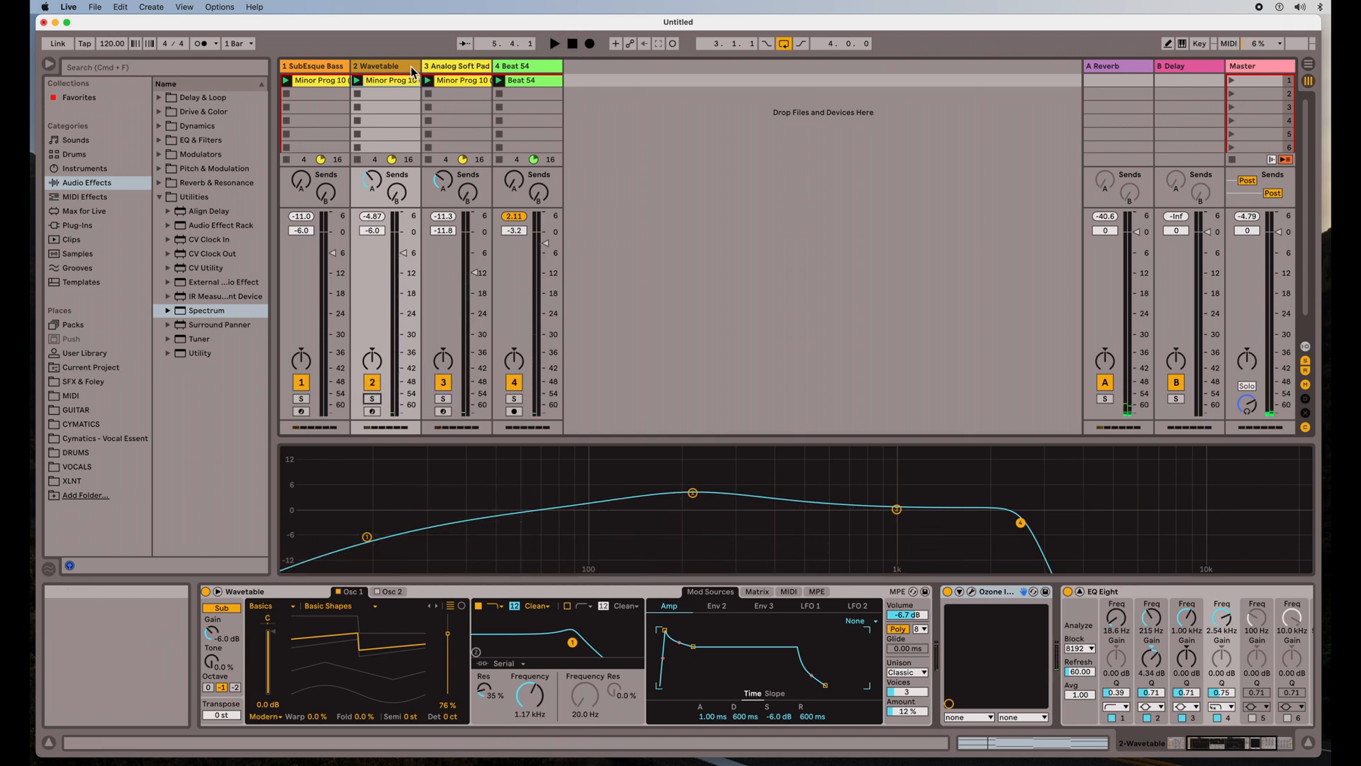
mouse_move(1267, 74)
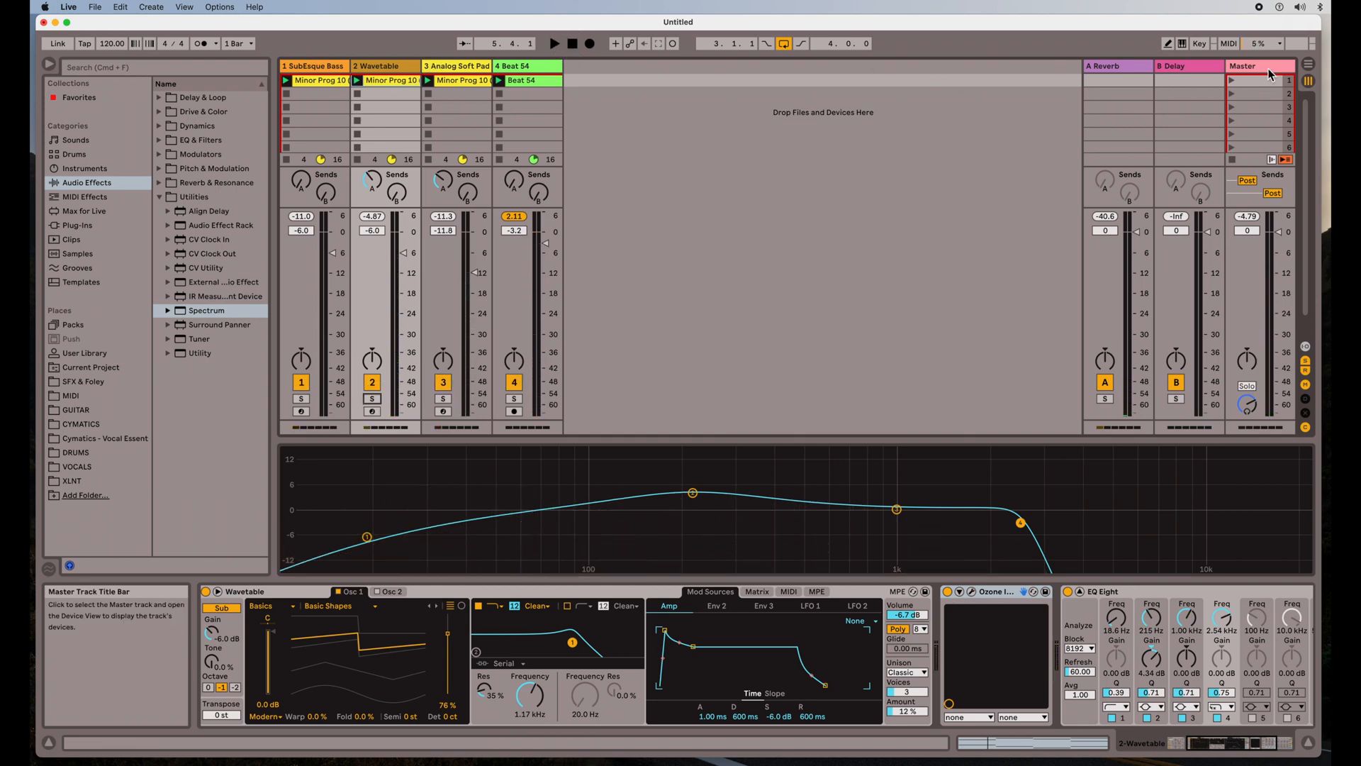
Add the Utility effect to the Master track and select it
click(1243, 65)
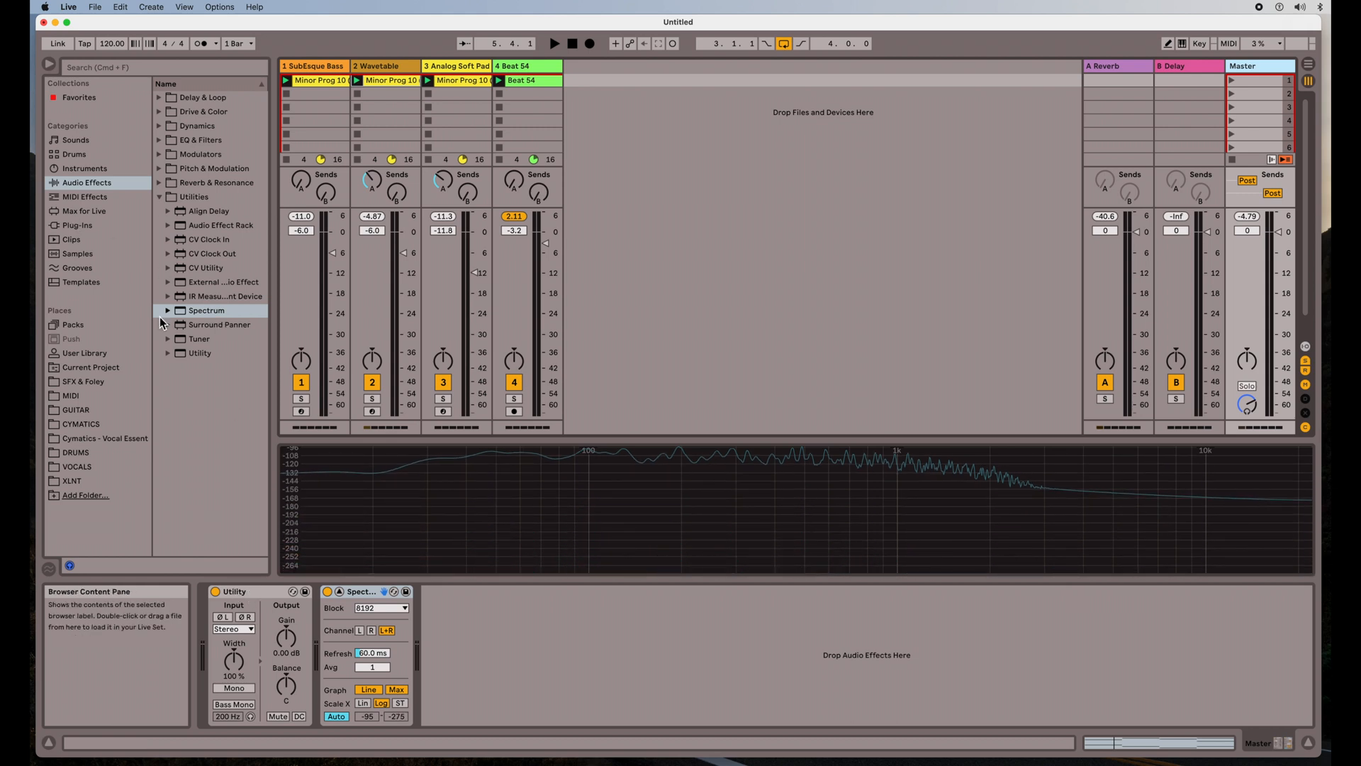
click(200, 352)
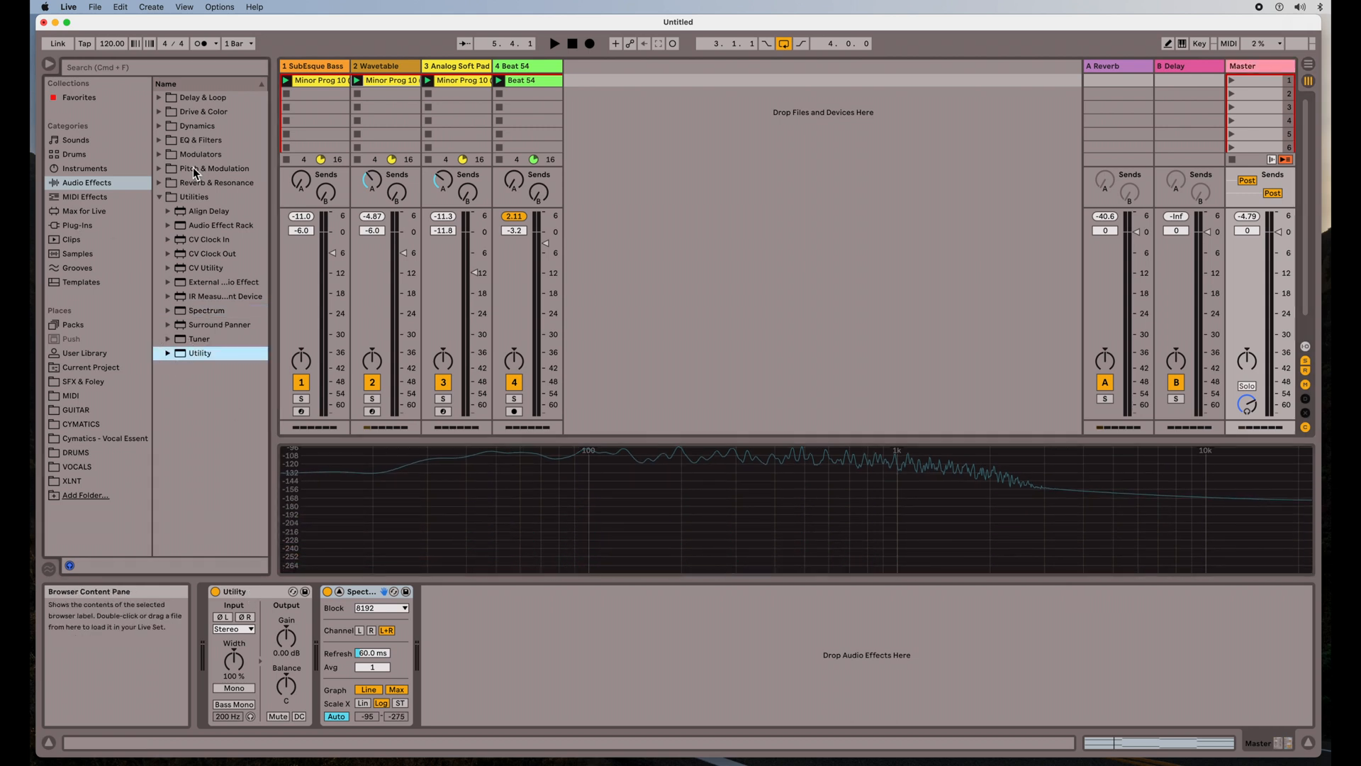
click(252, 591)
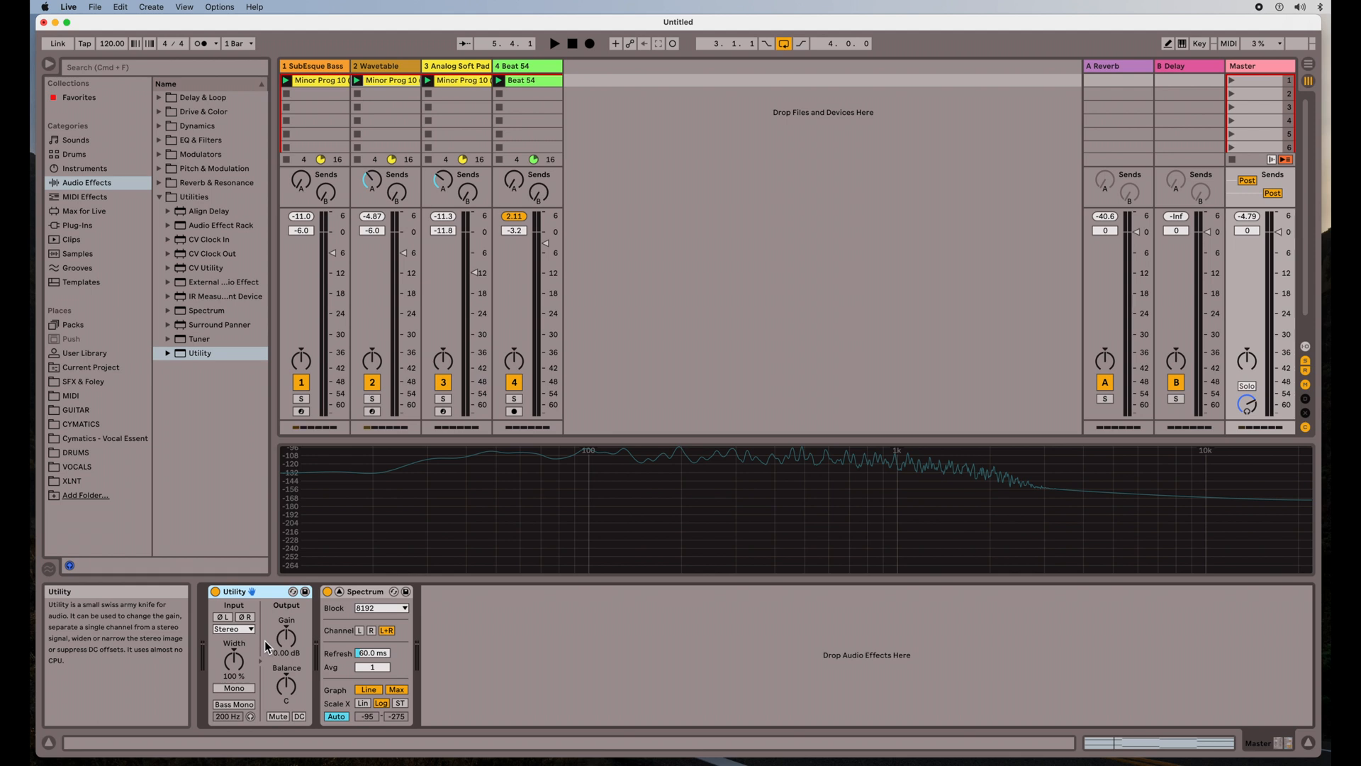
mouse_move(234, 687)
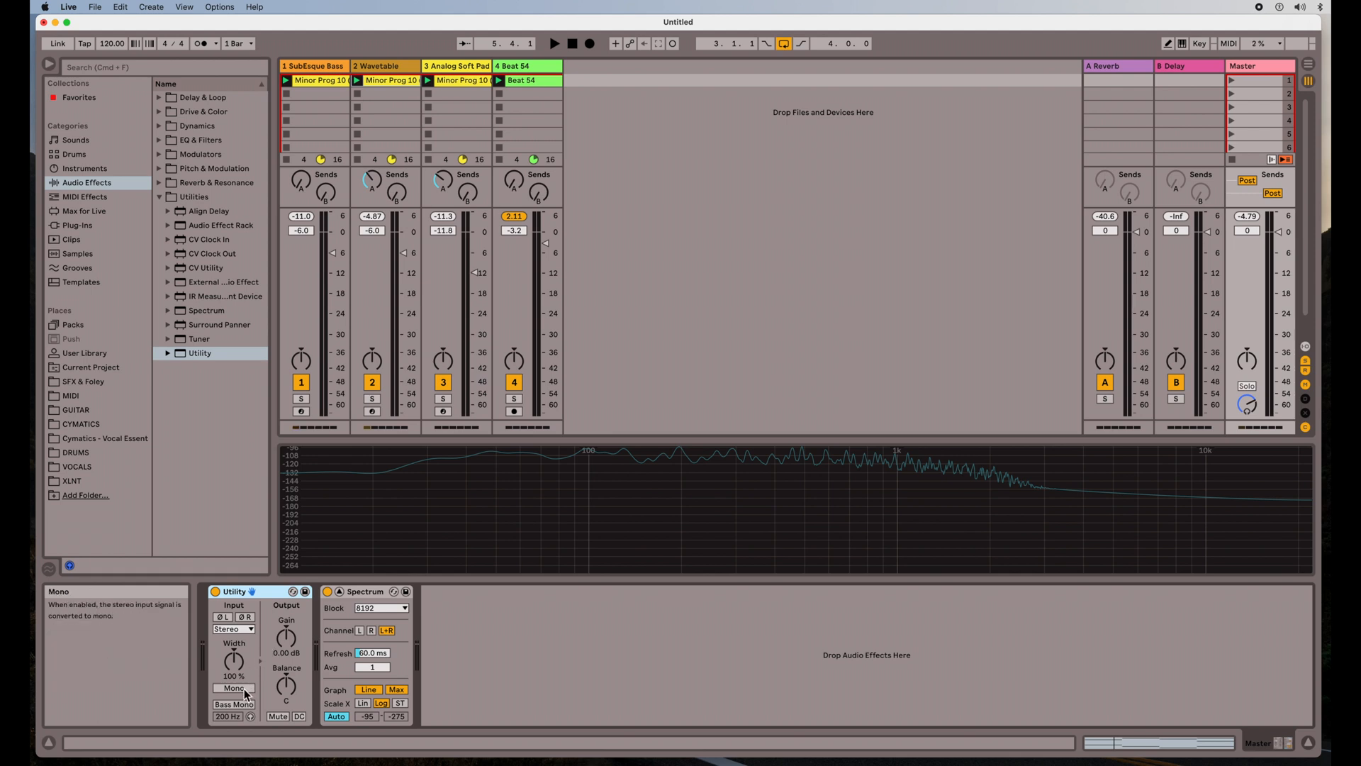
mouse_move(256, 685)
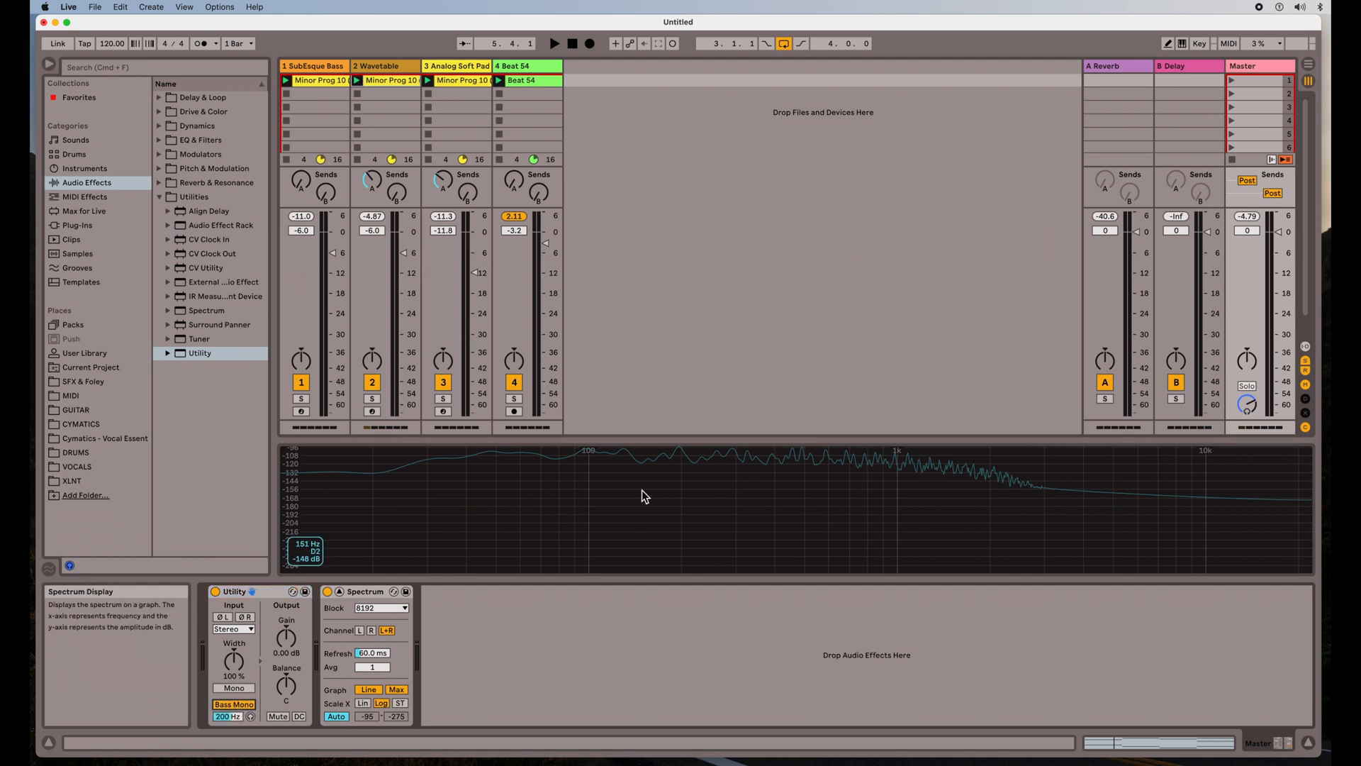
mouse_move(684, 509)
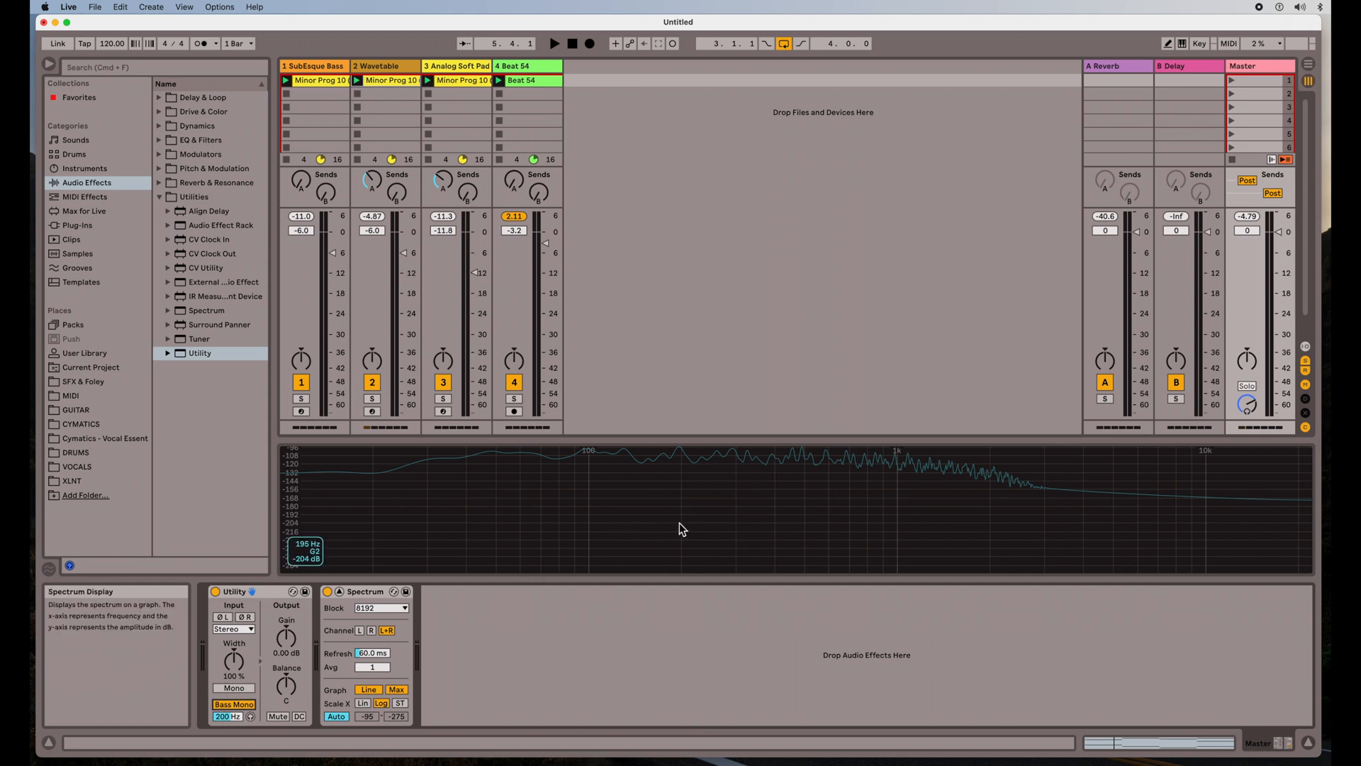
mouse_move(642, 531)
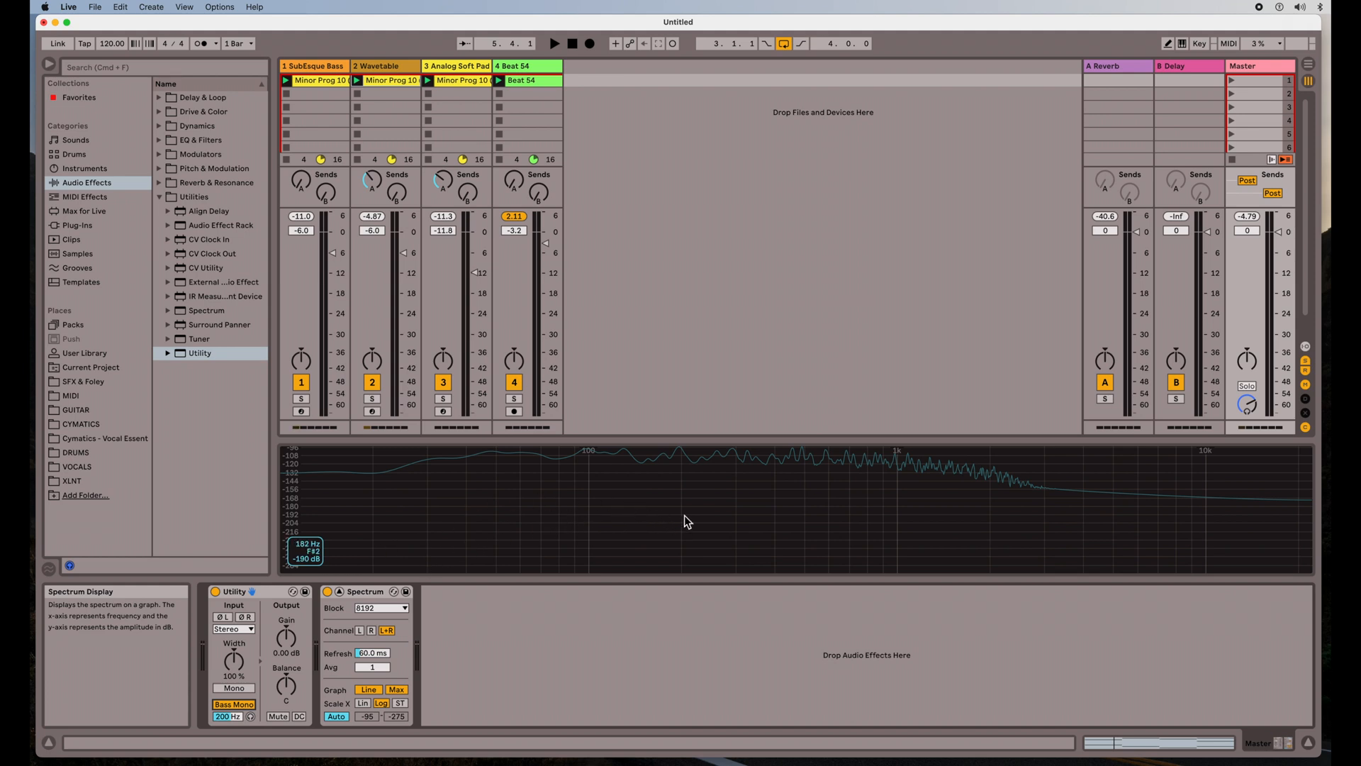
mouse_move(337, 552)
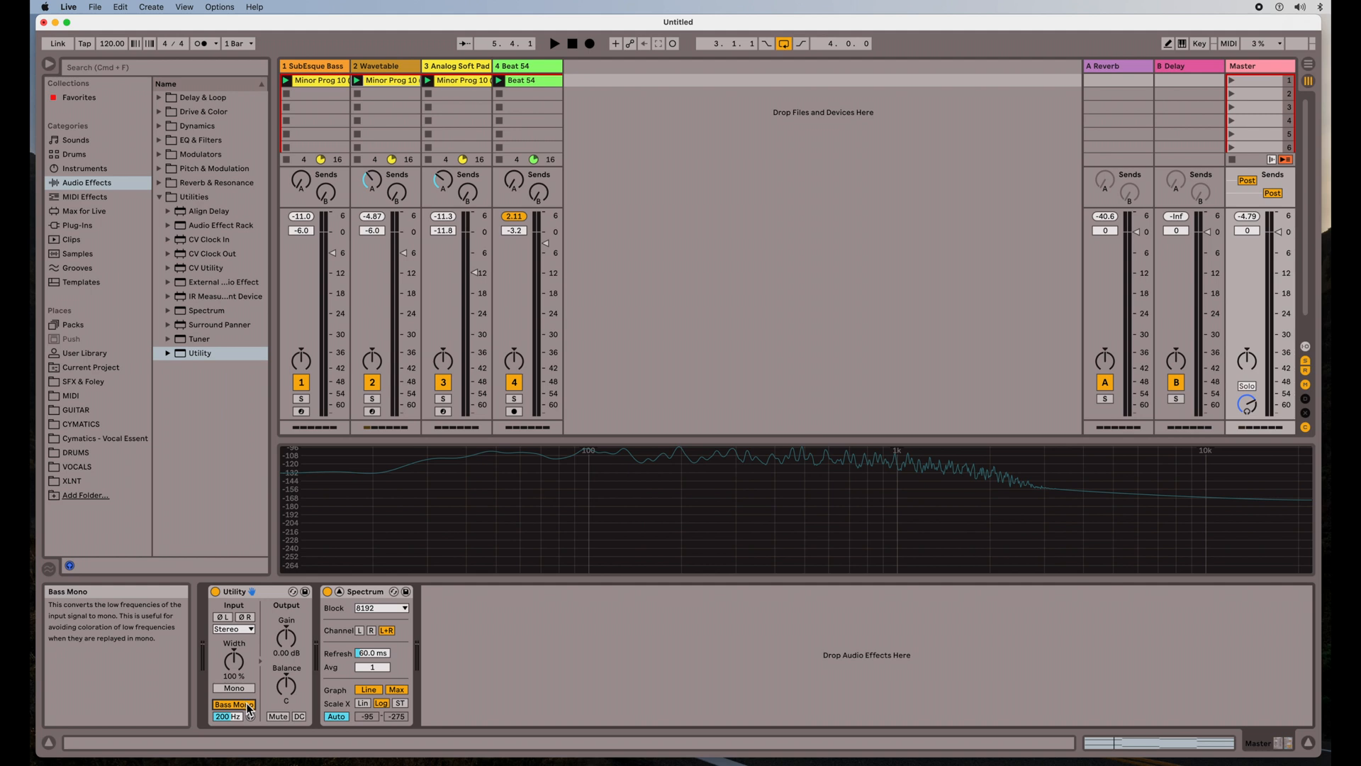
mouse_move(363, 426)
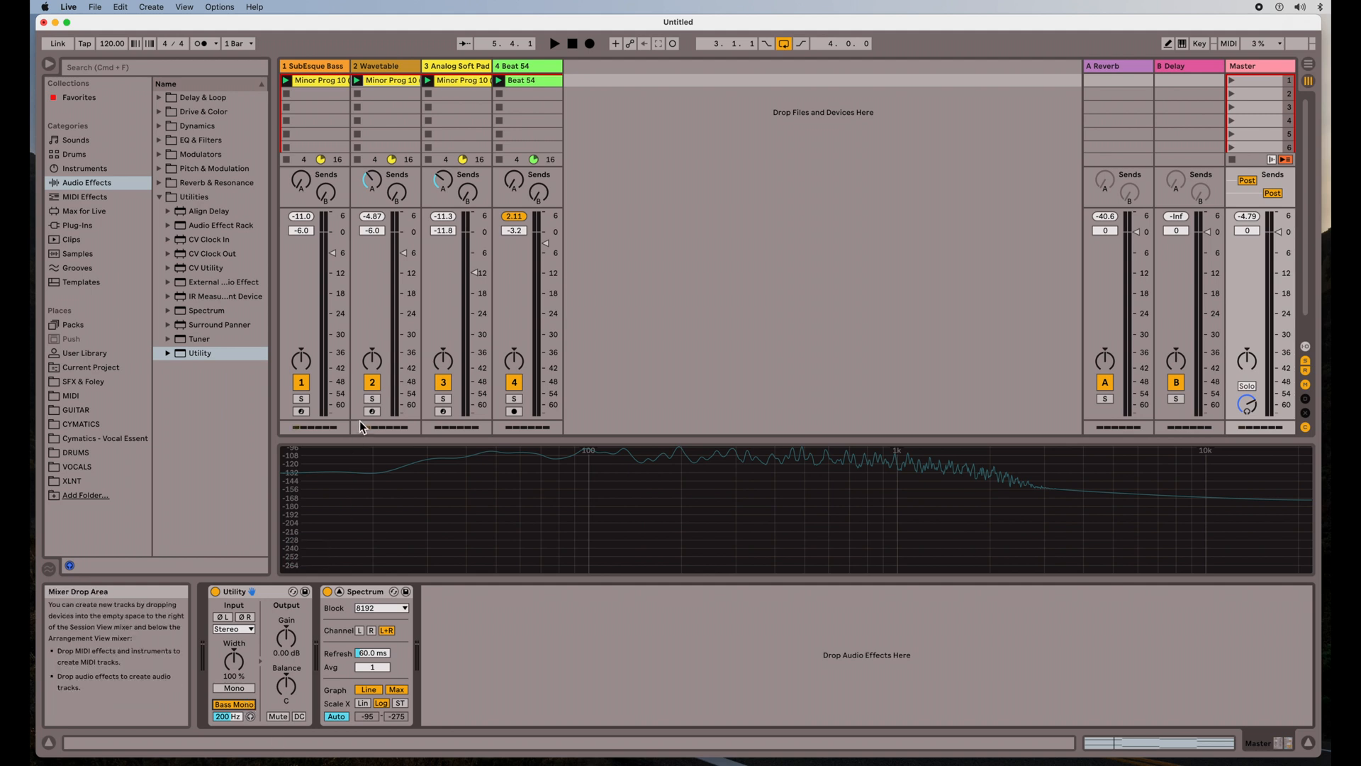
Play the soloed Wavetable track with Master Bass Mono on, watching the Spectrum, then unsolo
click(372, 399)
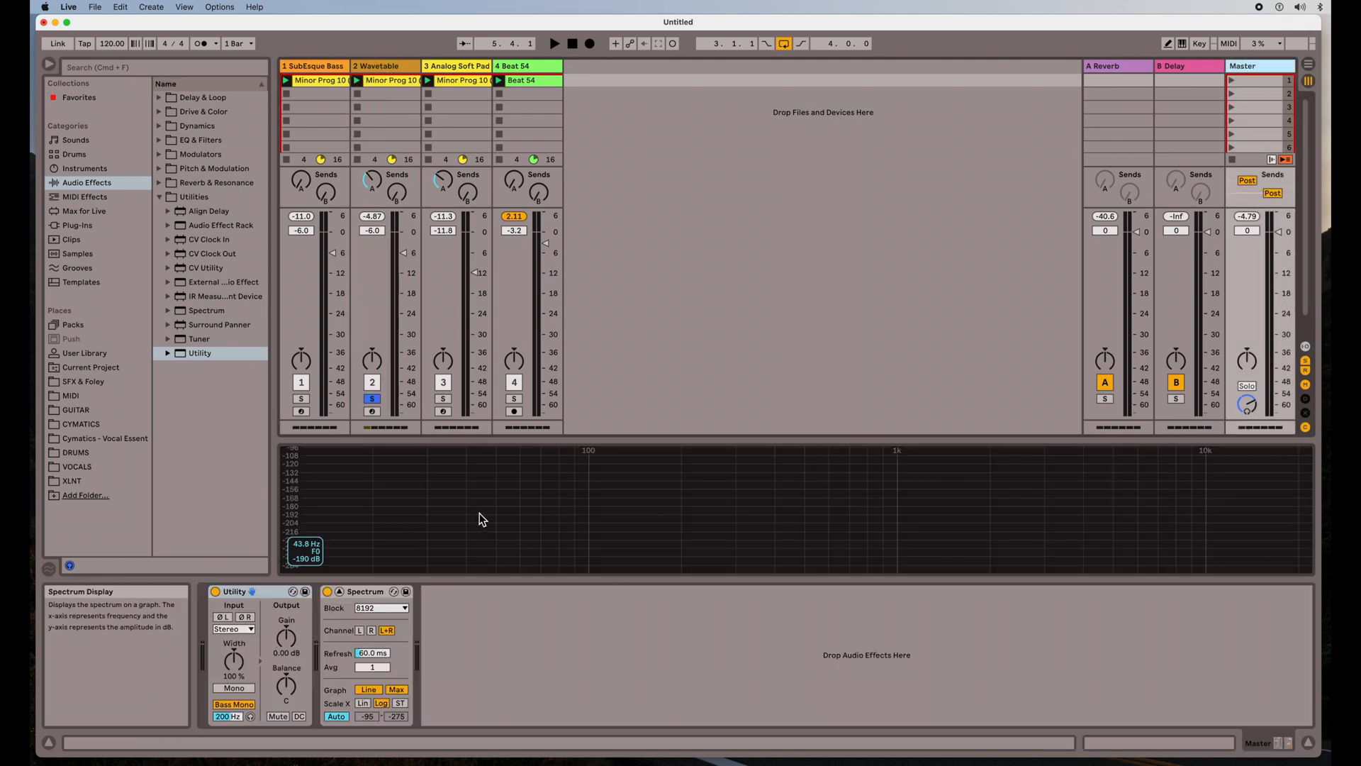
click(554, 43)
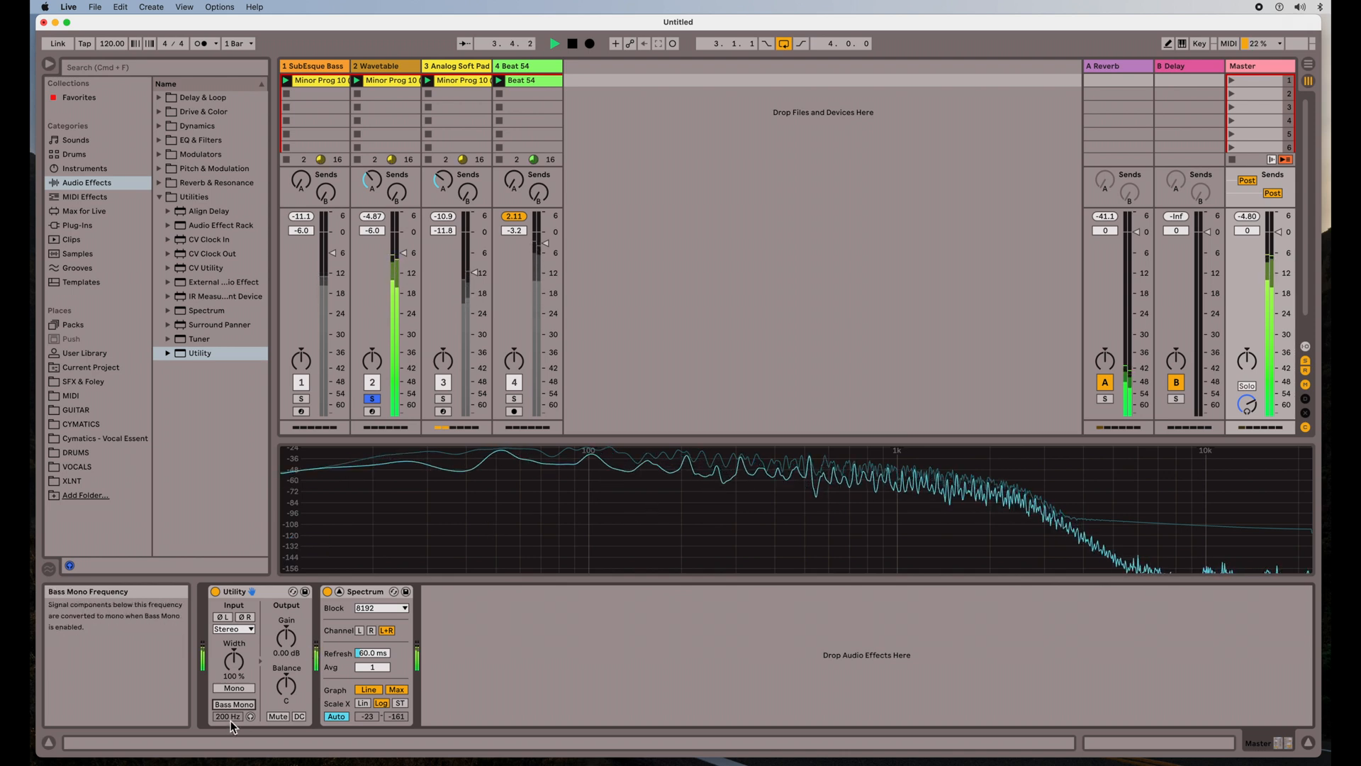
click(233, 703)
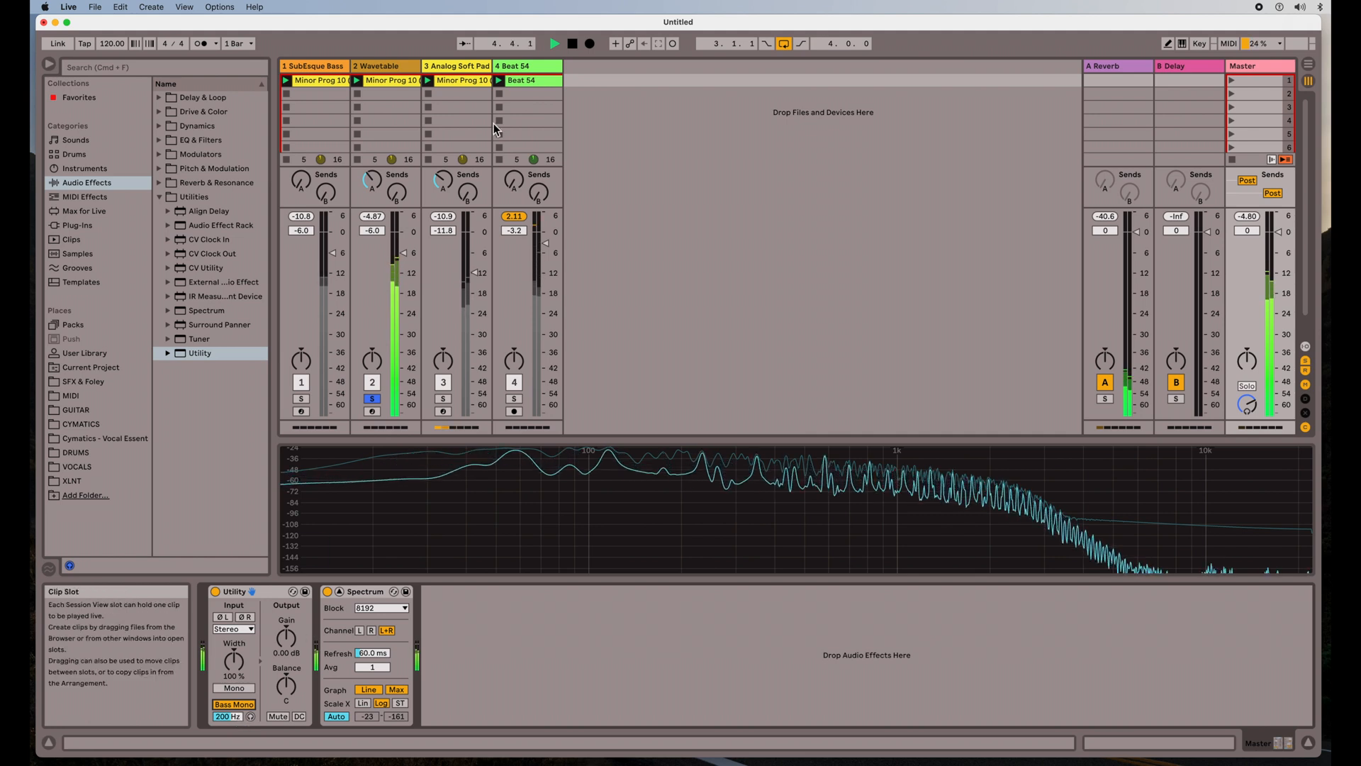
click(554, 44)
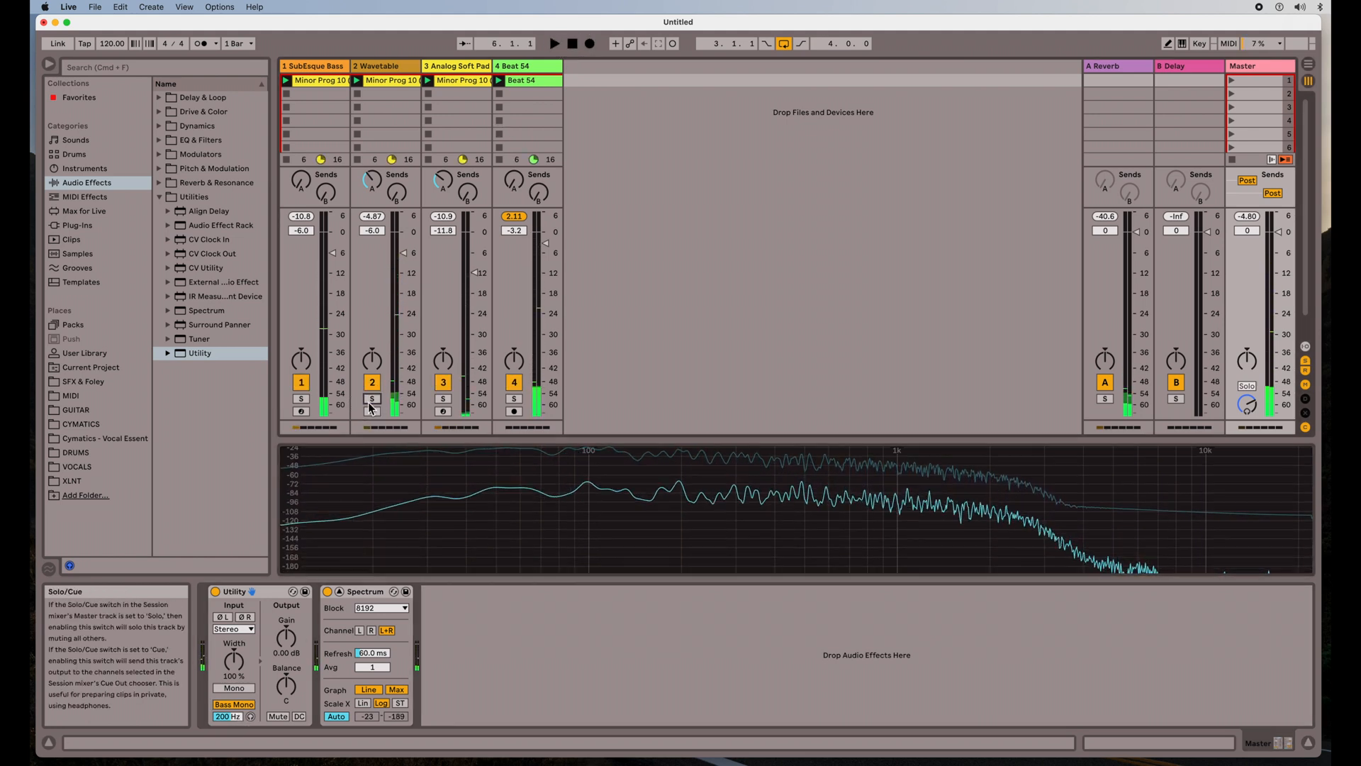
Solo and play the SubEsque Bass track, adjusting one of its device controls
click(314, 66)
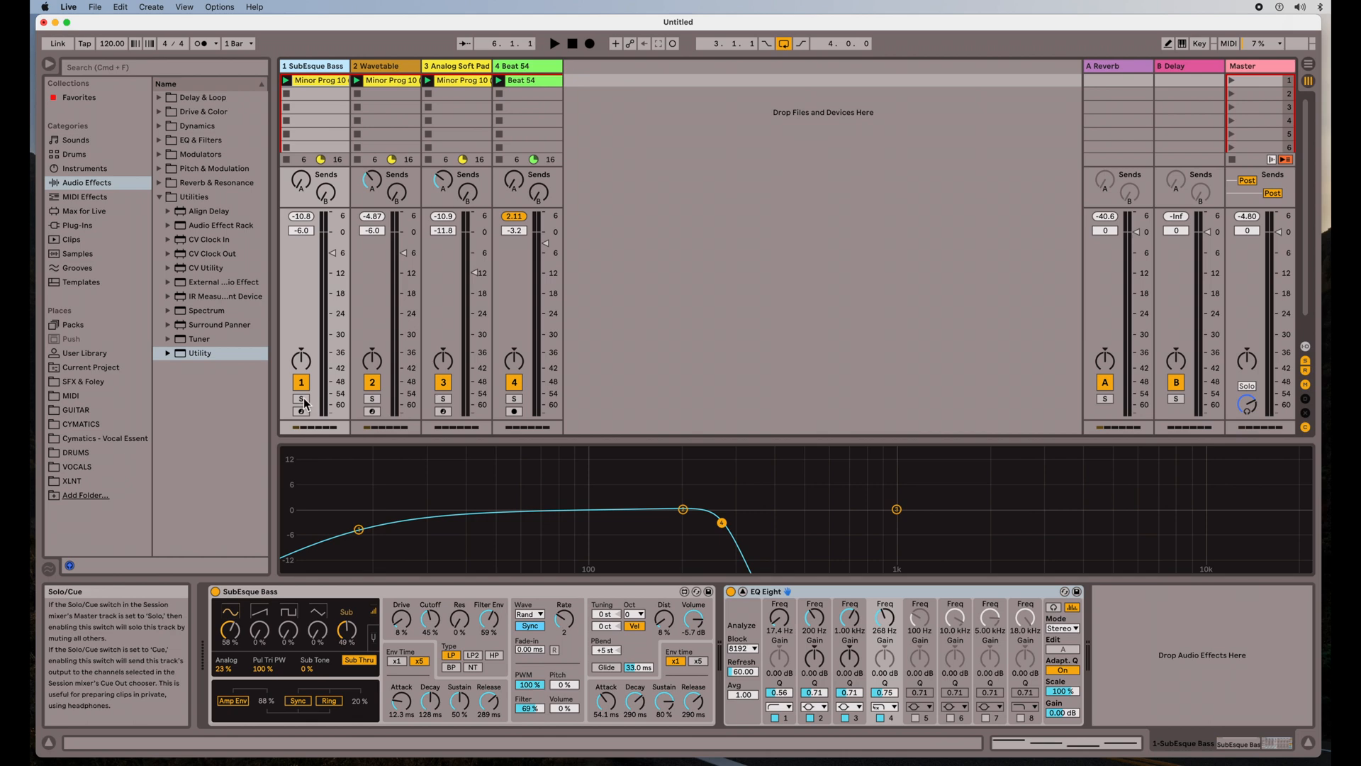
click(301, 398)
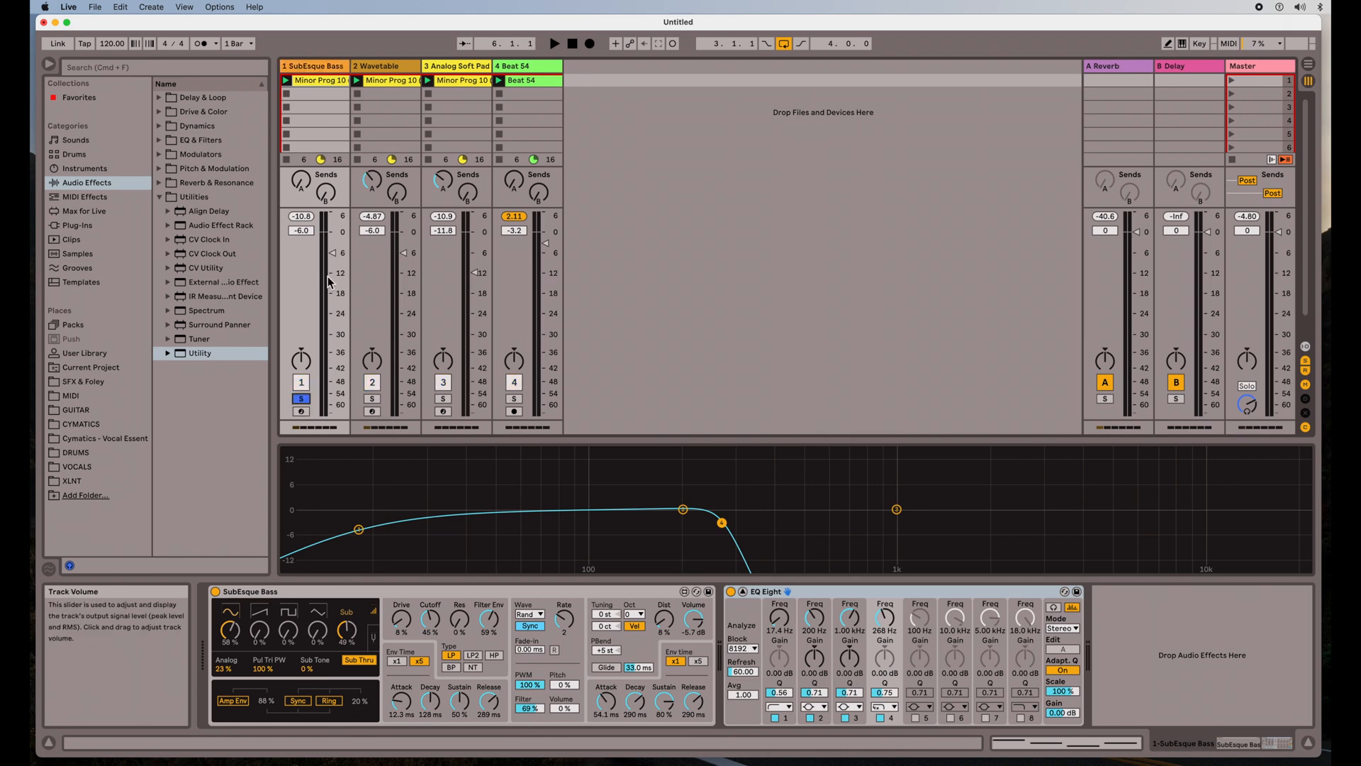
click(555, 43)
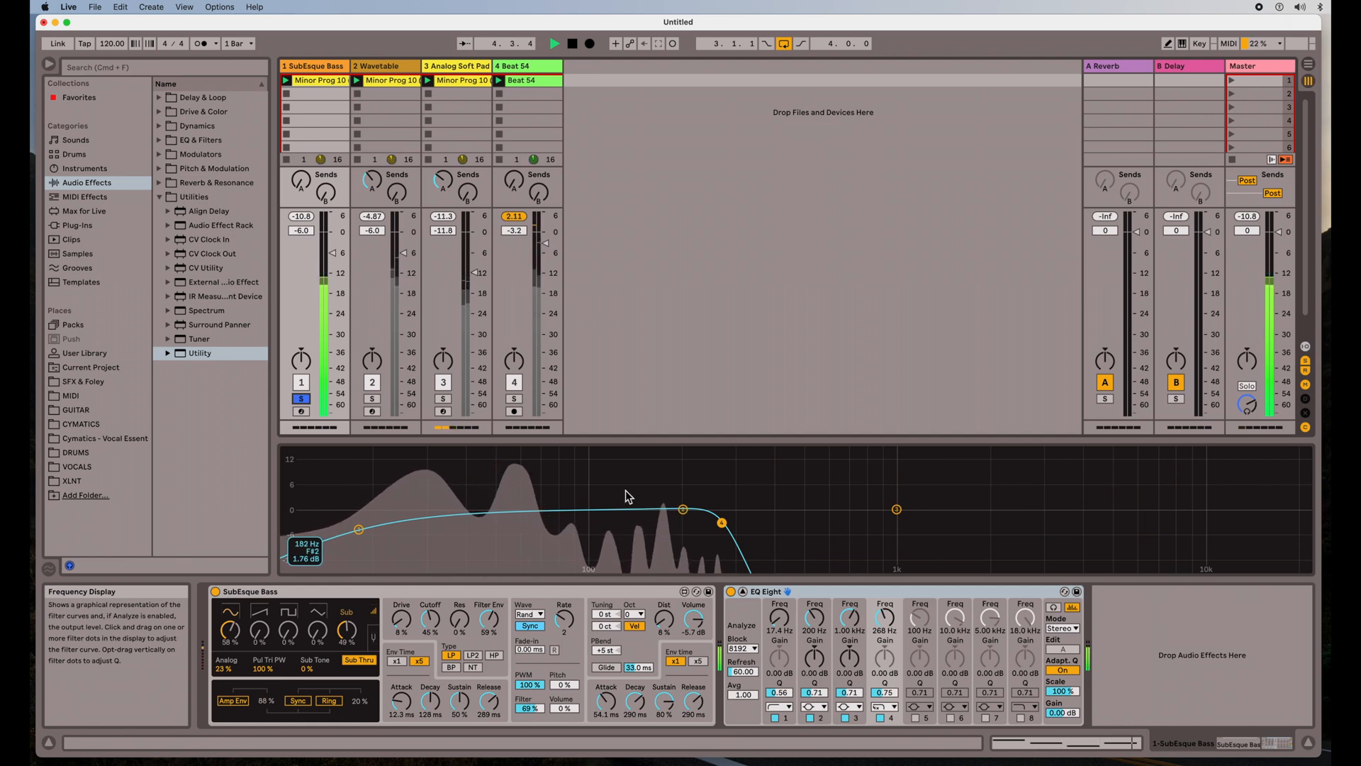
drag(359, 507, 359, 529)
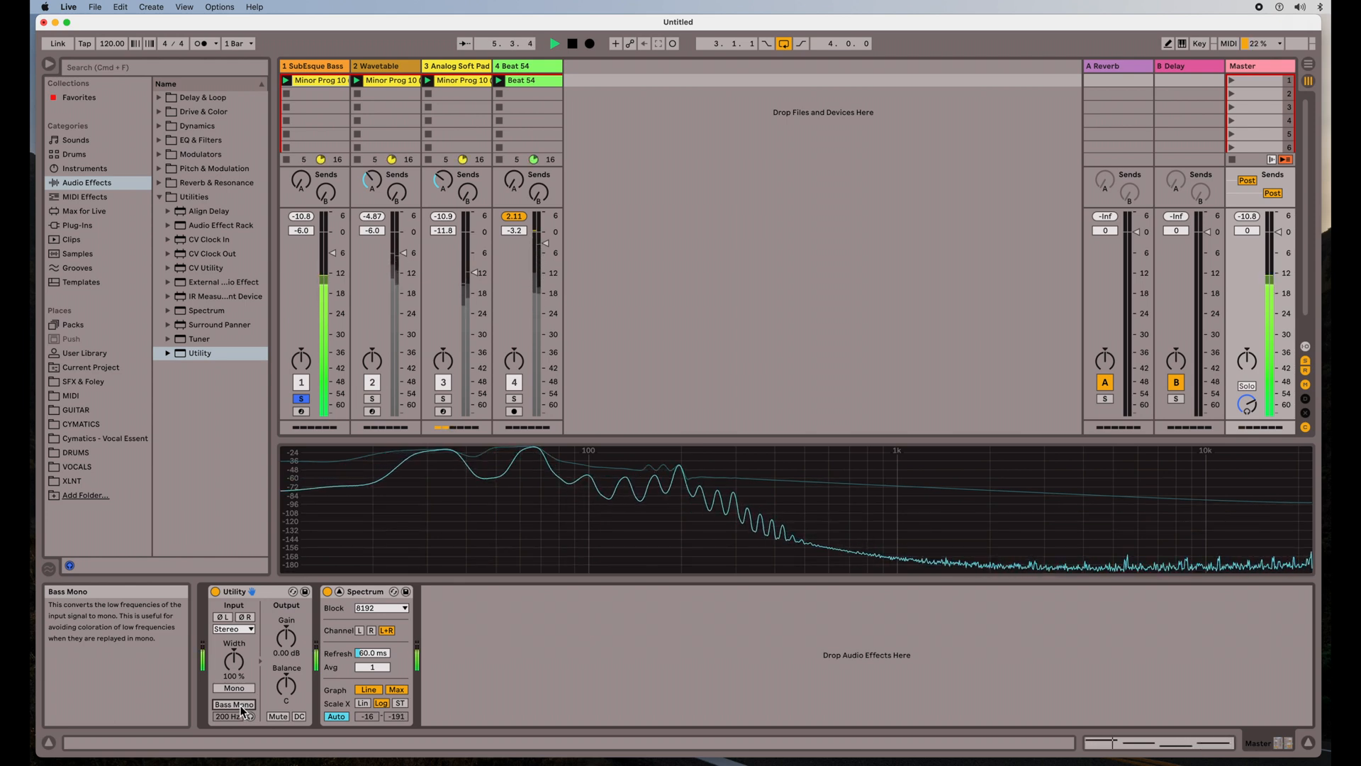
Switch Bass Mono off on the Master Utility and bring up Beat 54's devices
click(233, 704)
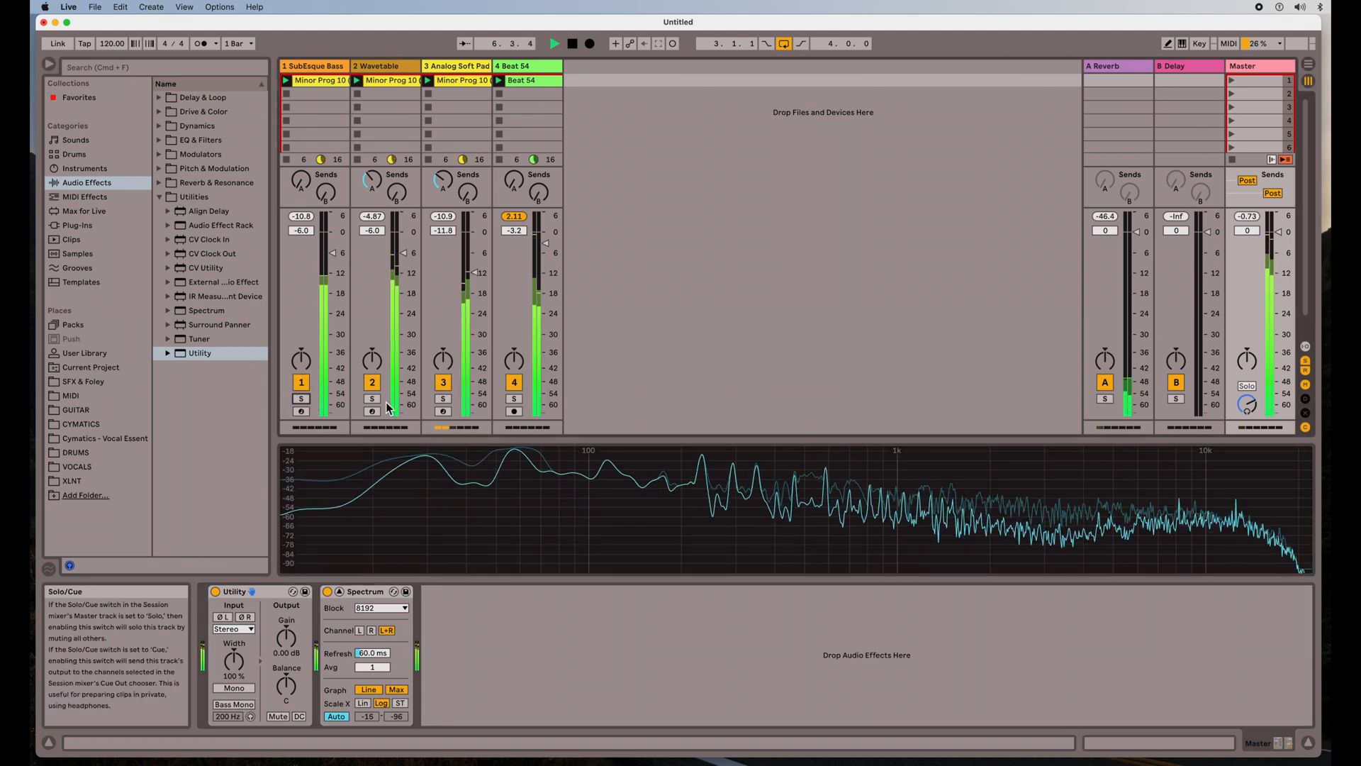
click(527, 66)
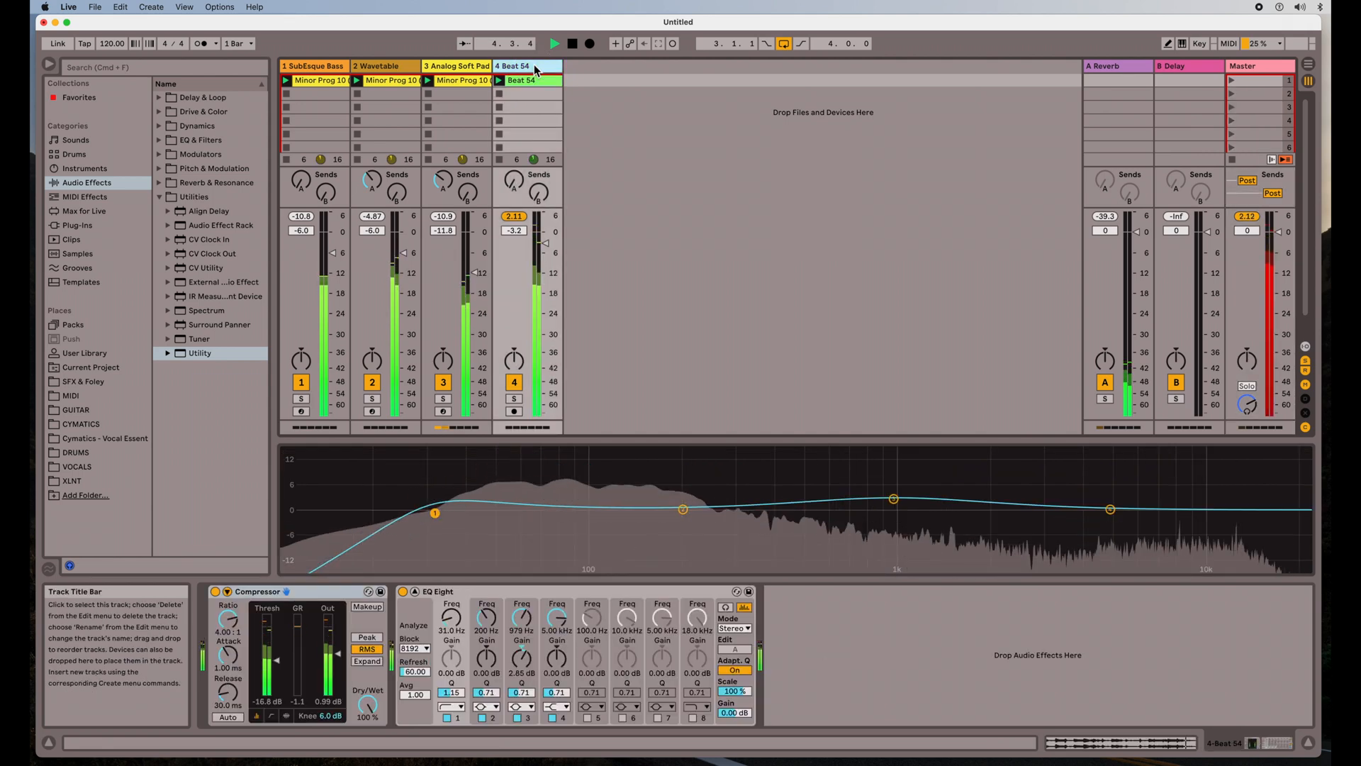
Turn Master Utility Bass Mono on at 200 Hz, comparing with Beat 54 soloed
click(552, 81)
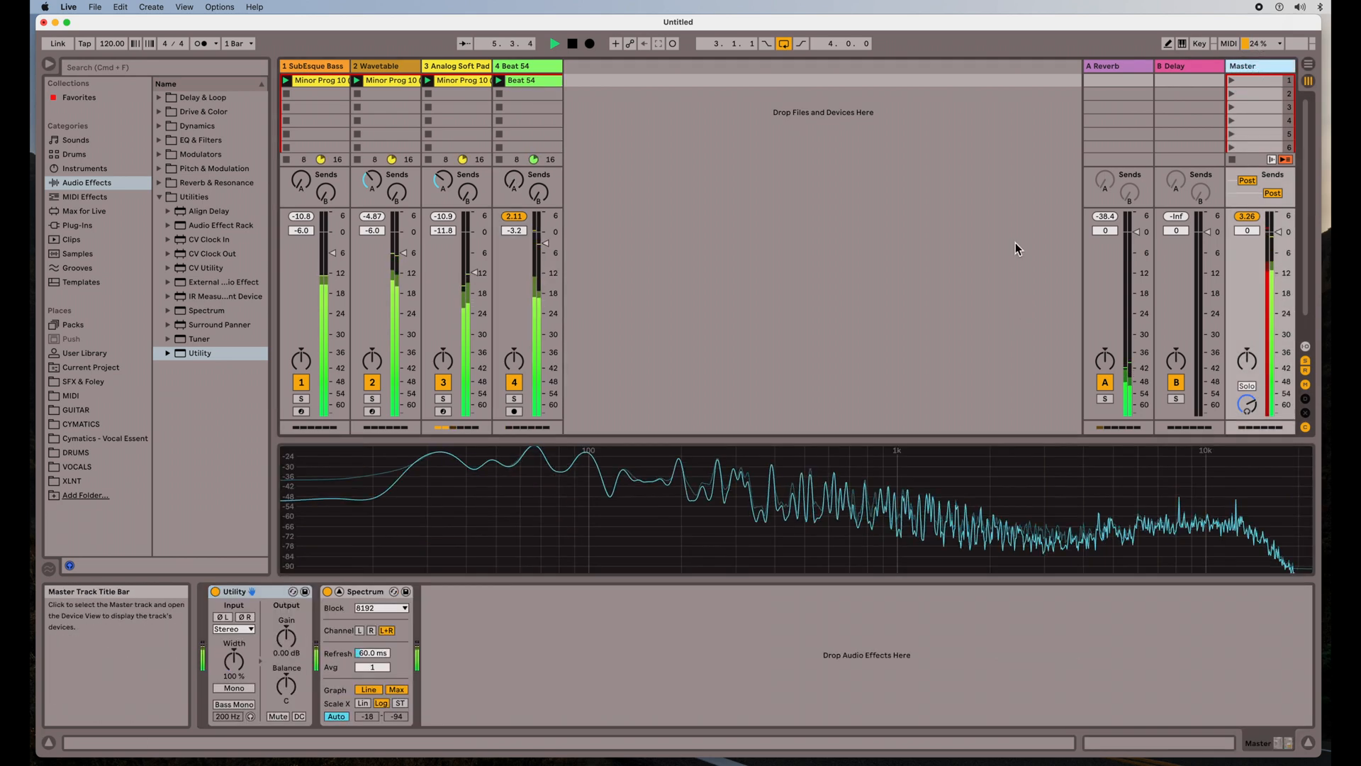
click(233, 704)
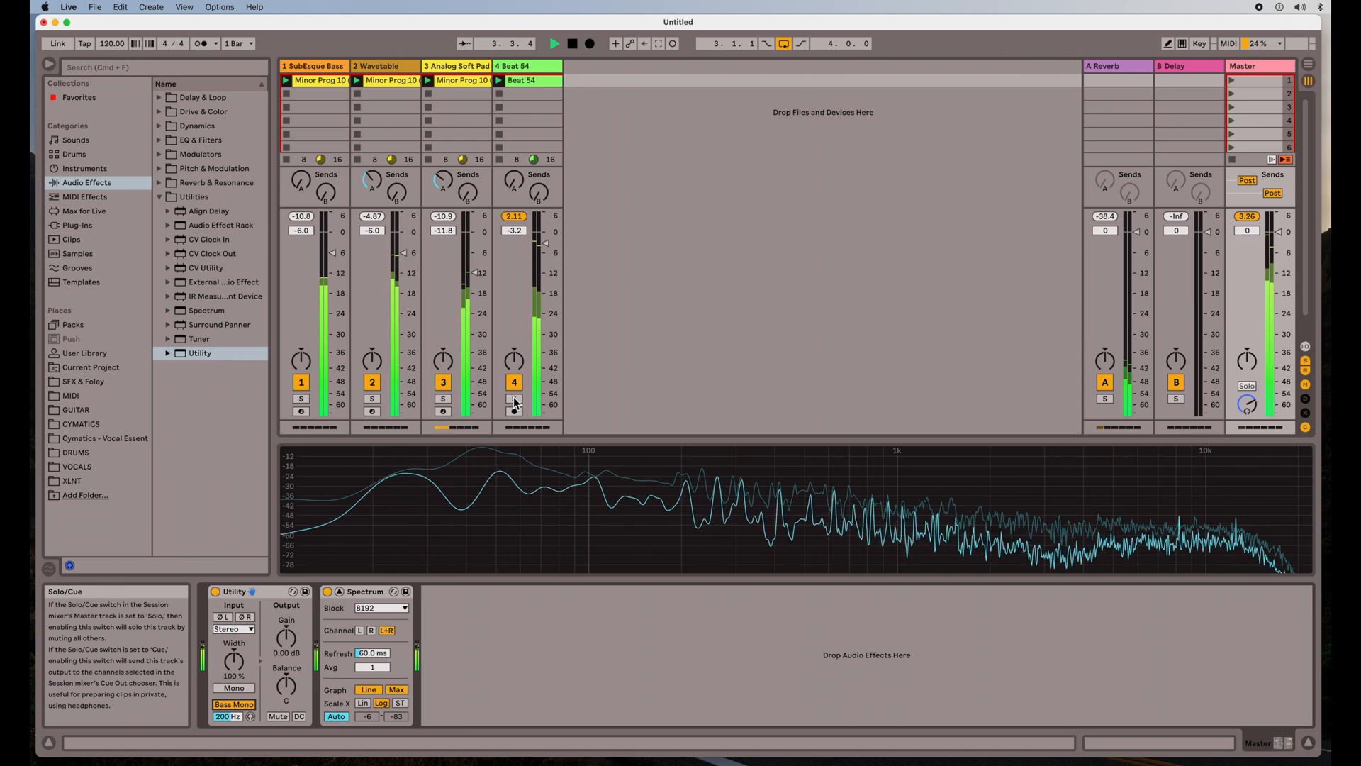
click(514, 398)
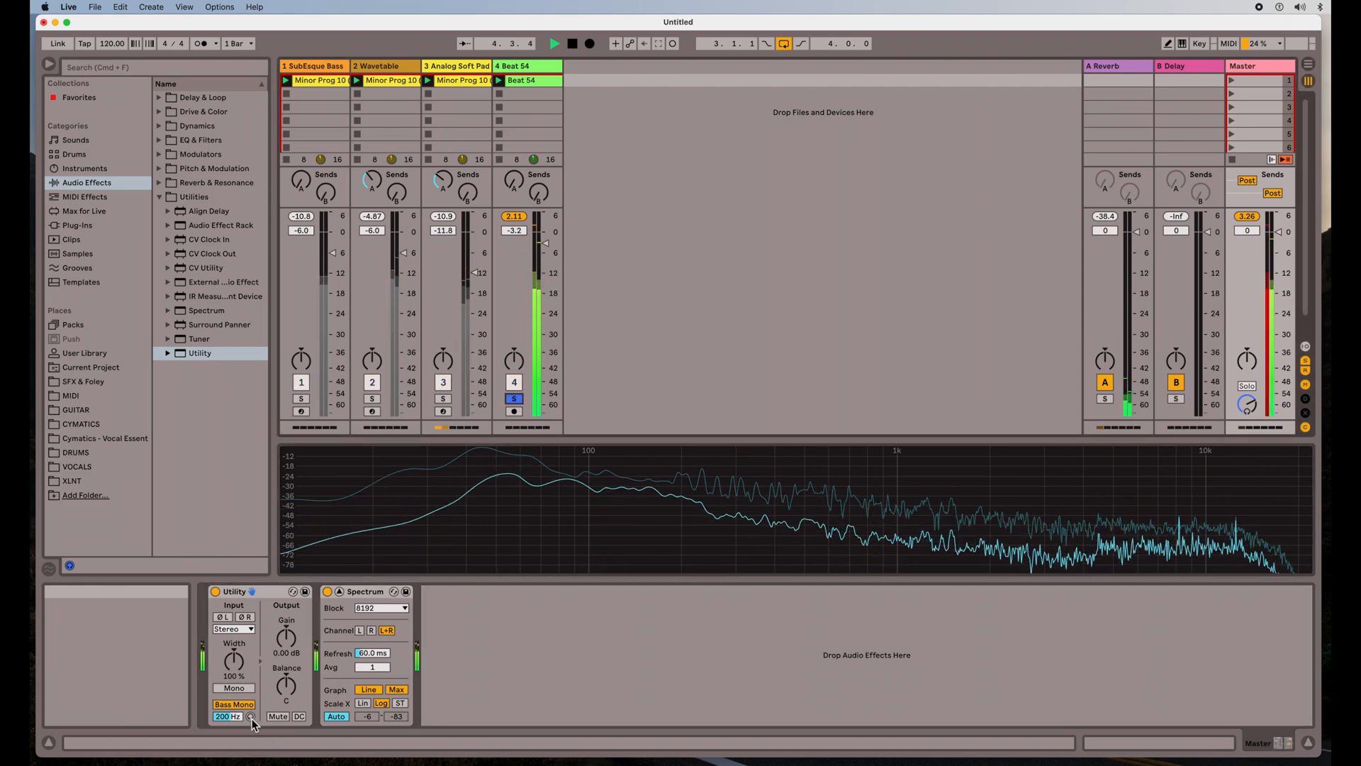
mouse_move(232, 704)
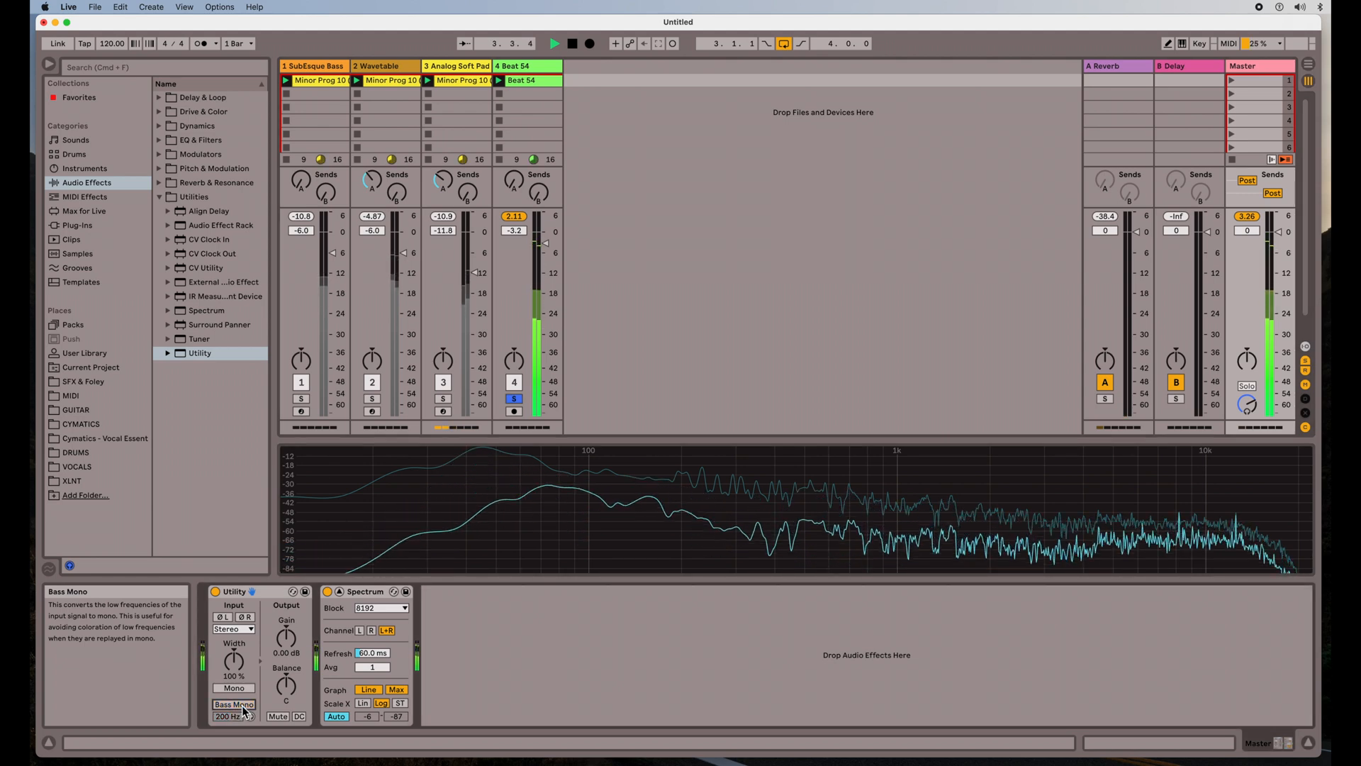
click(233, 704)
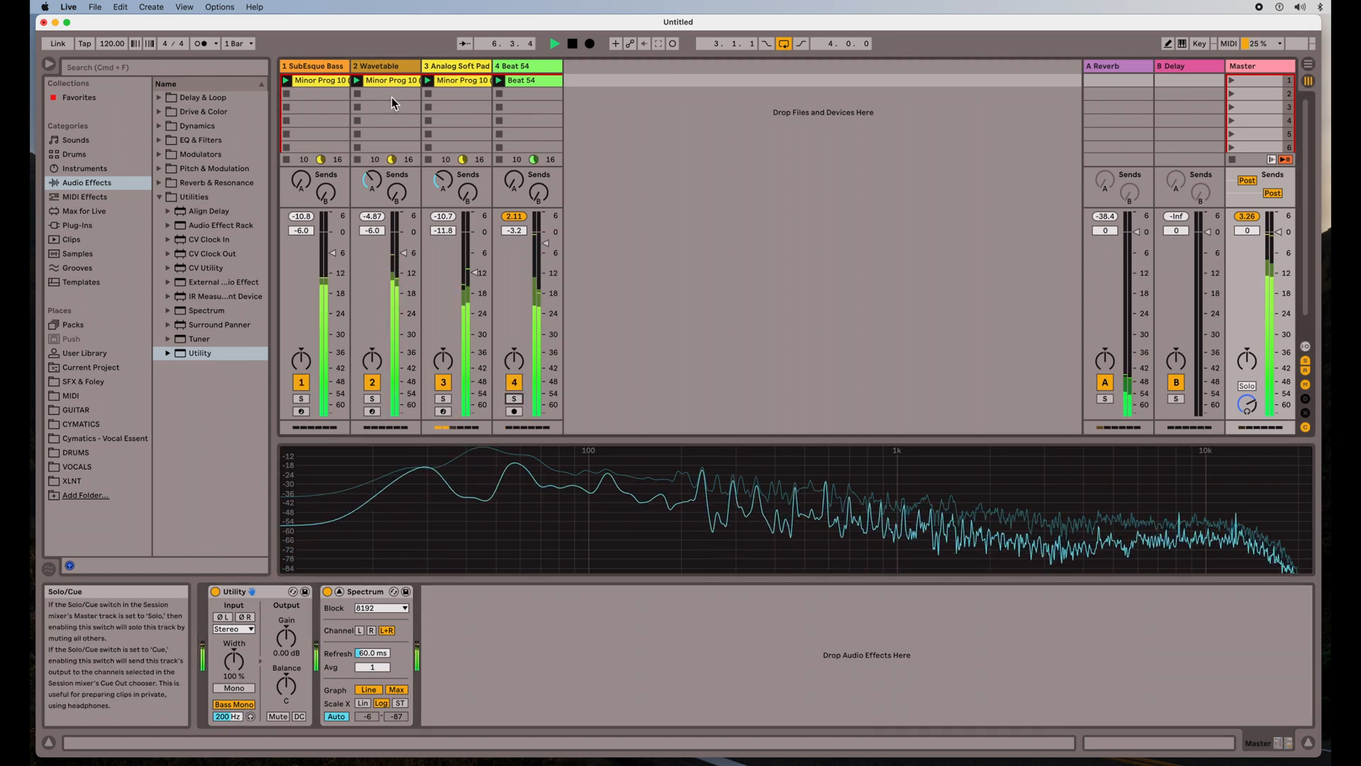
click(375, 66)
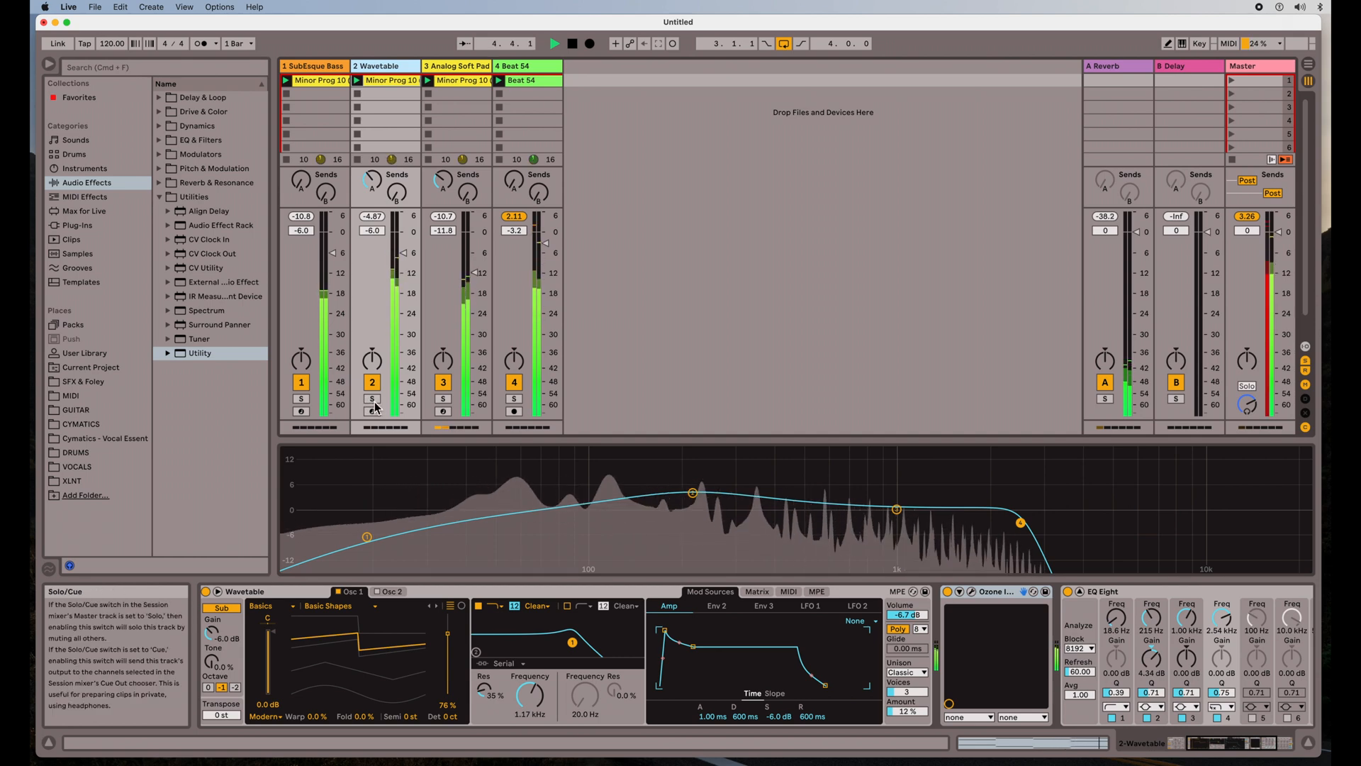
click(372, 398)
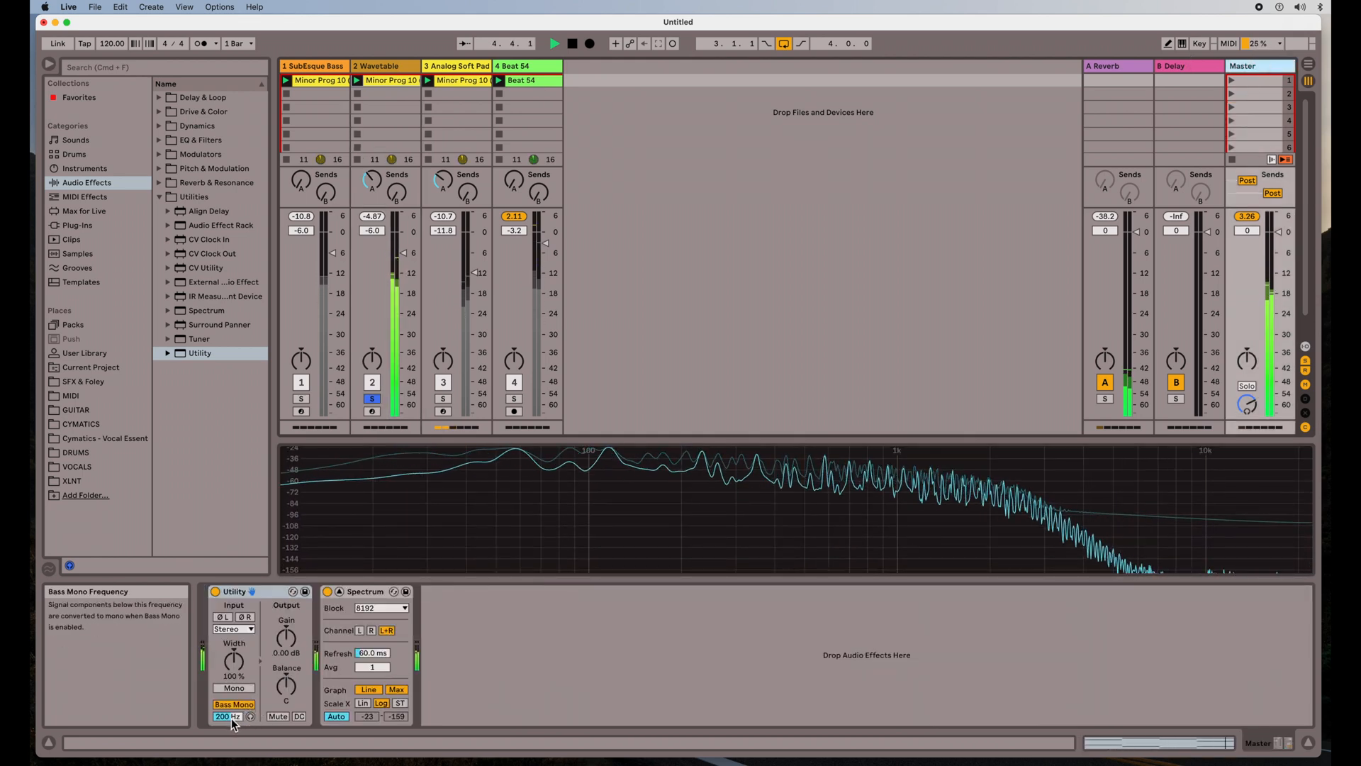
mouse_move(251, 716)
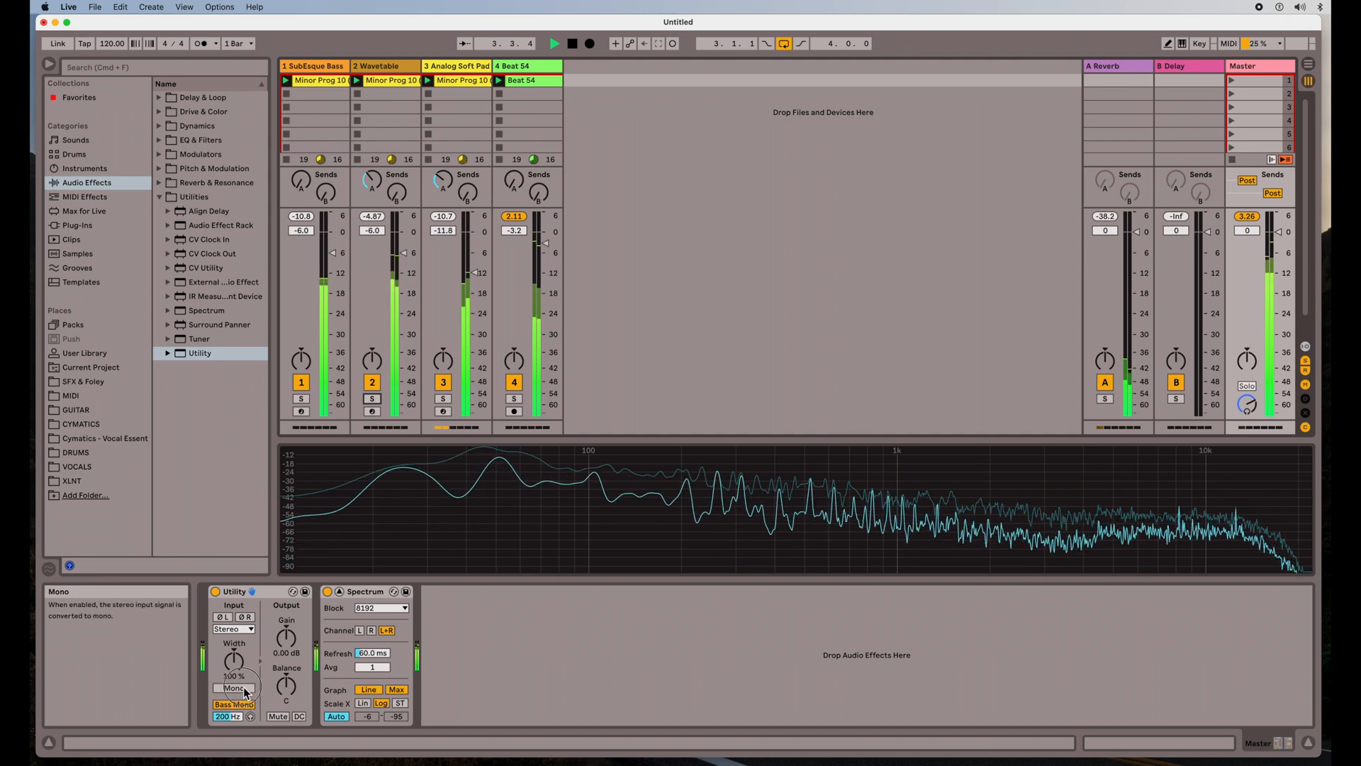
Try full Mono on the Master Utility, then return to Bass Mono only
click(233, 687)
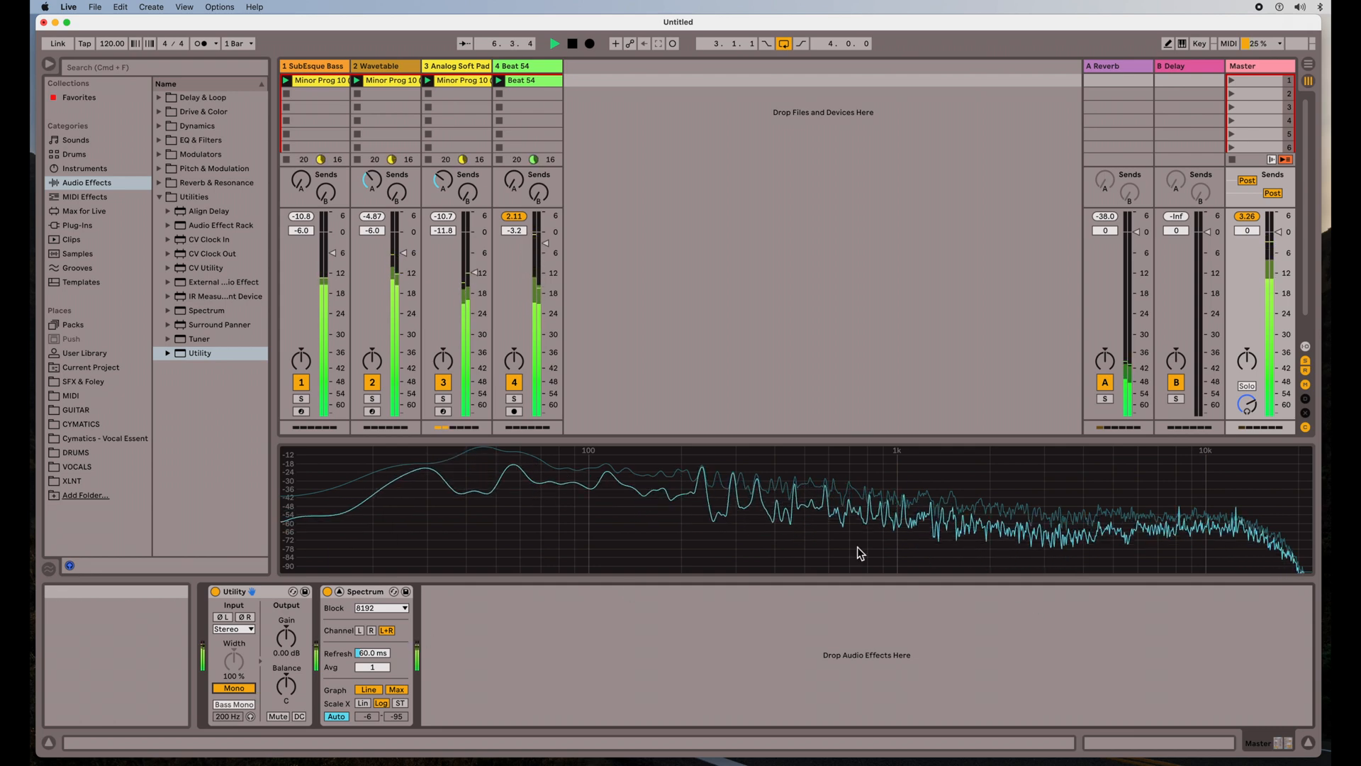
mouse_move(816, 497)
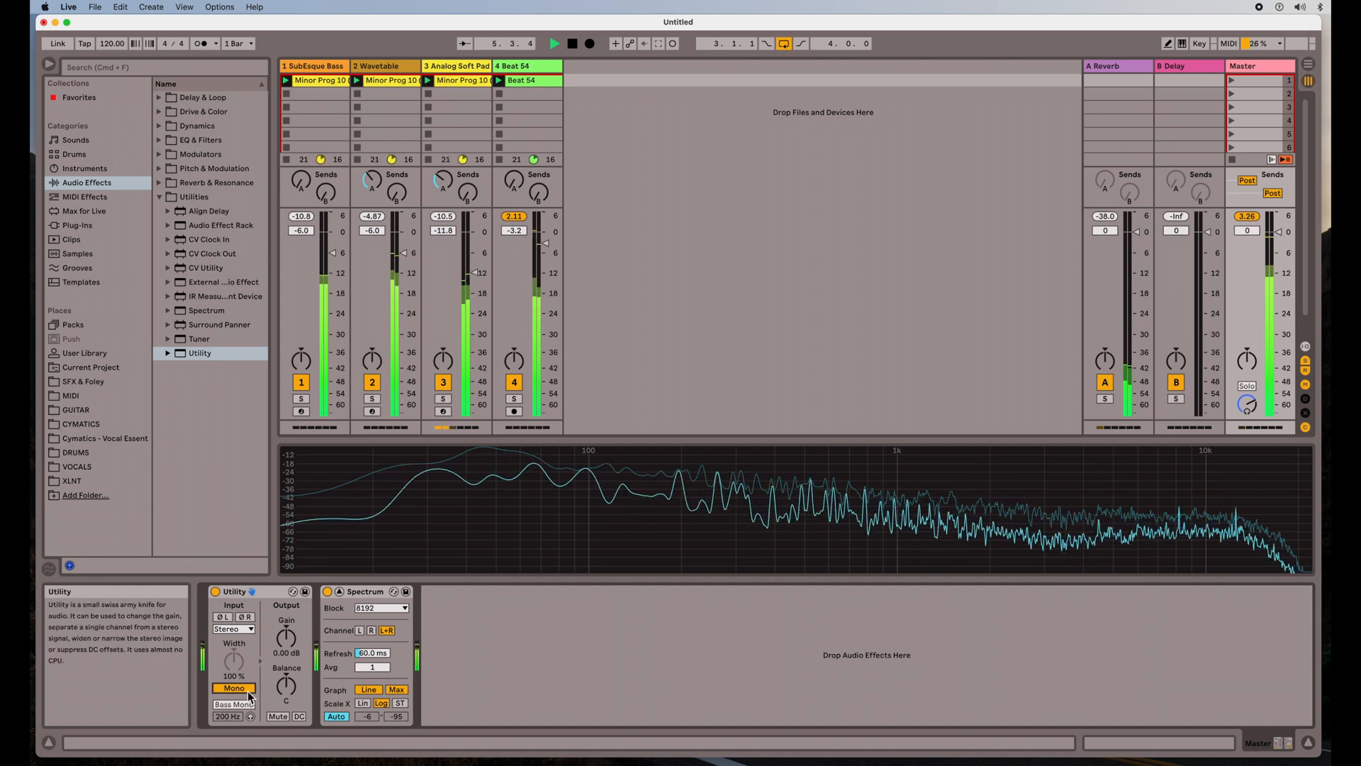
mouse_move(232, 687)
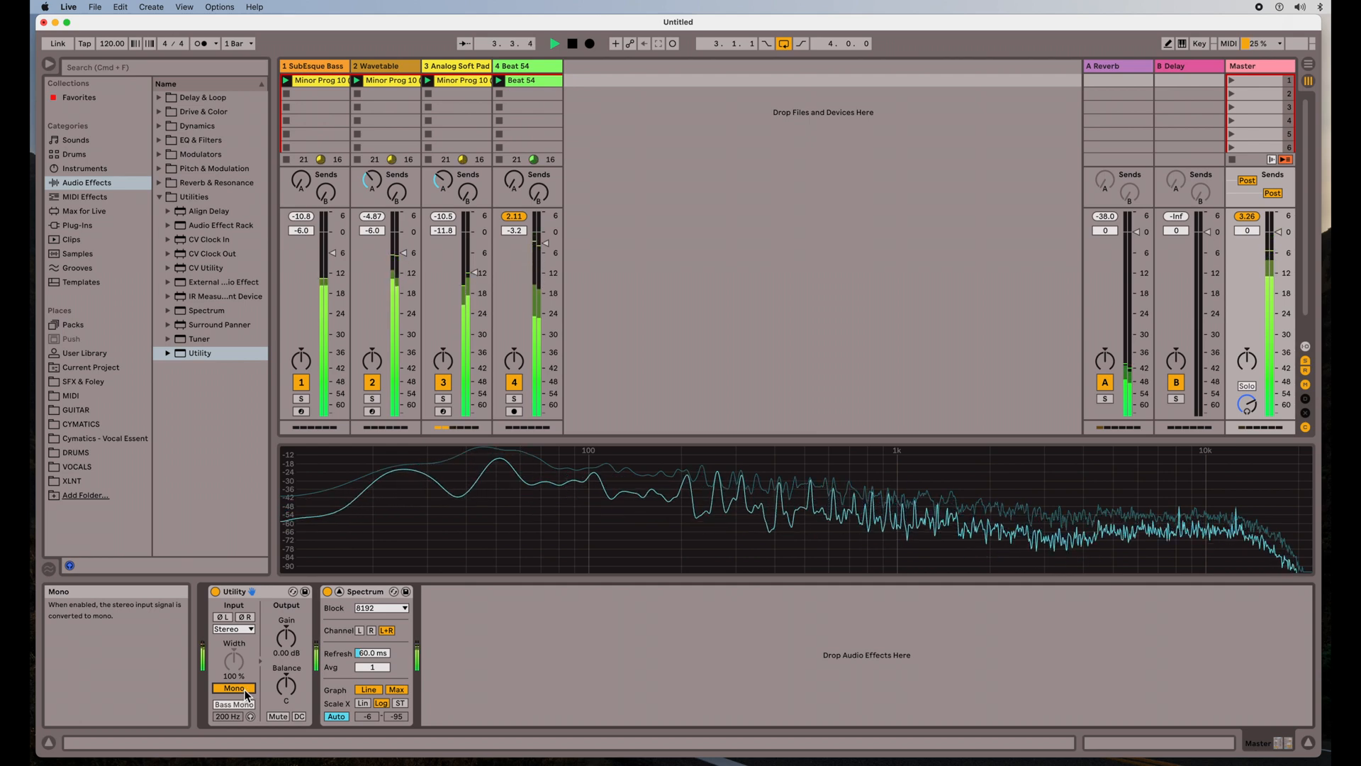
click(233, 704)
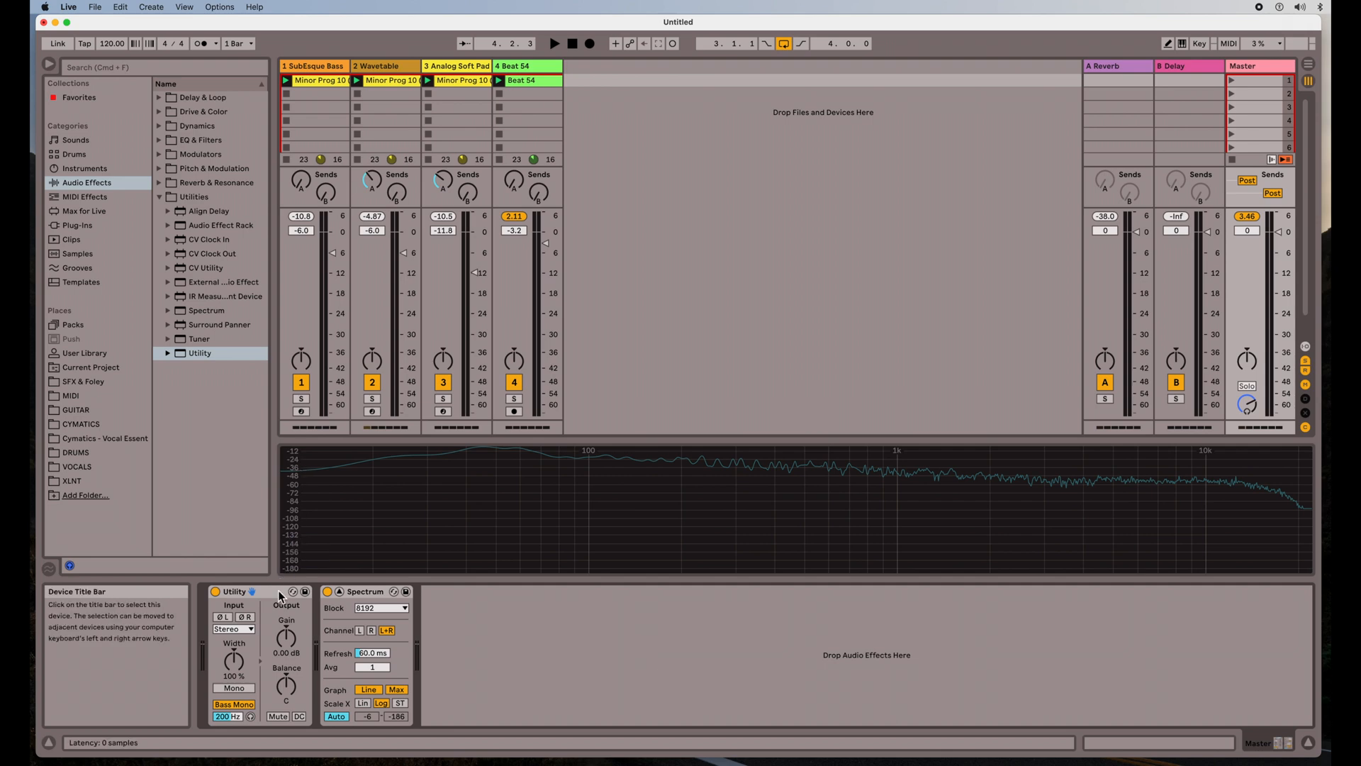
click(313, 66)
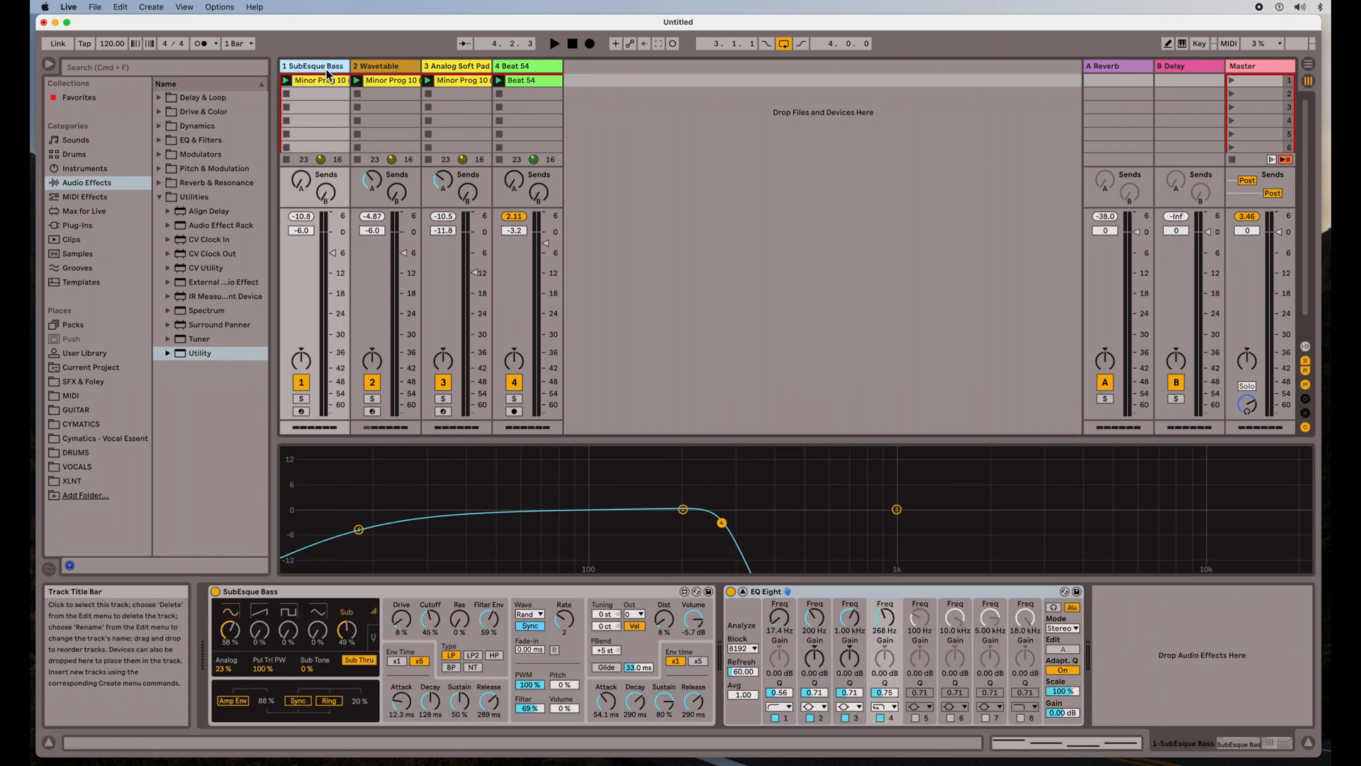
click(375, 66)
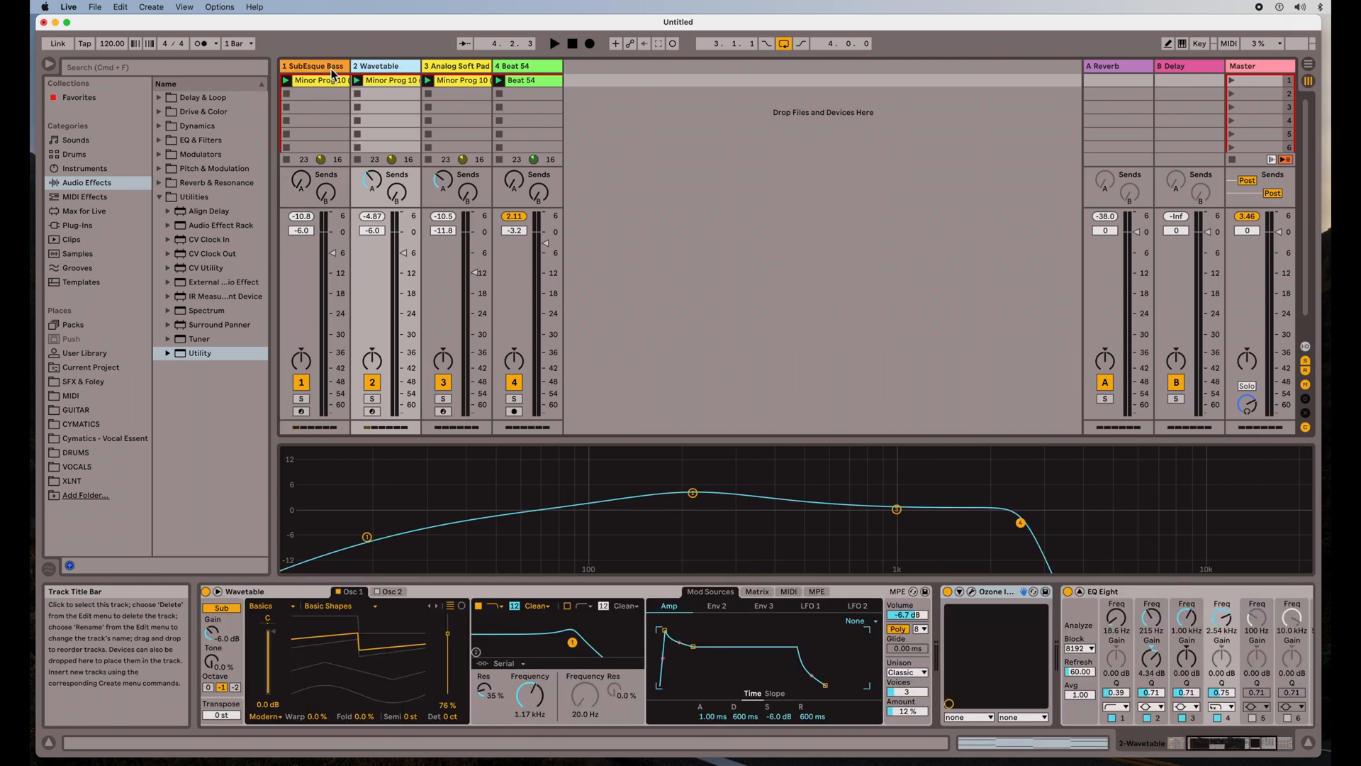
click(456, 65)
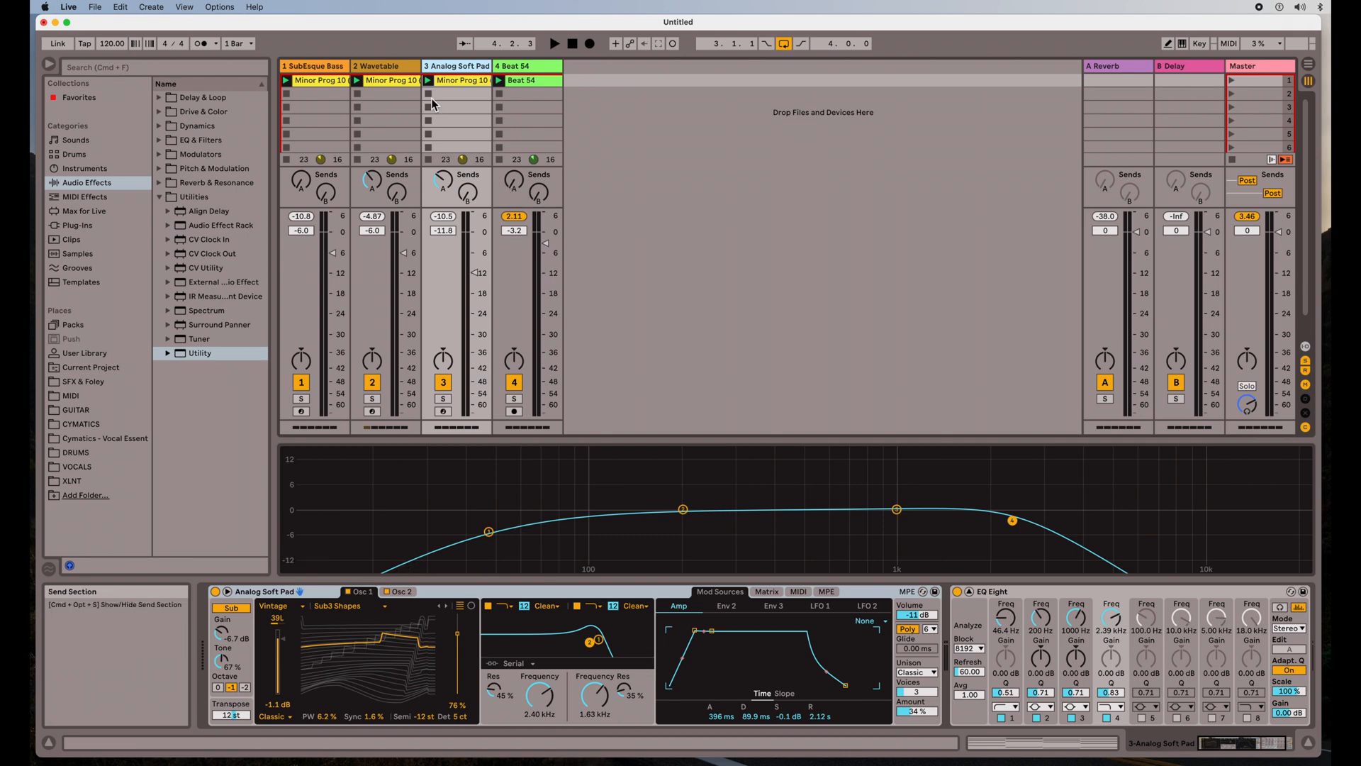
click(314, 66)
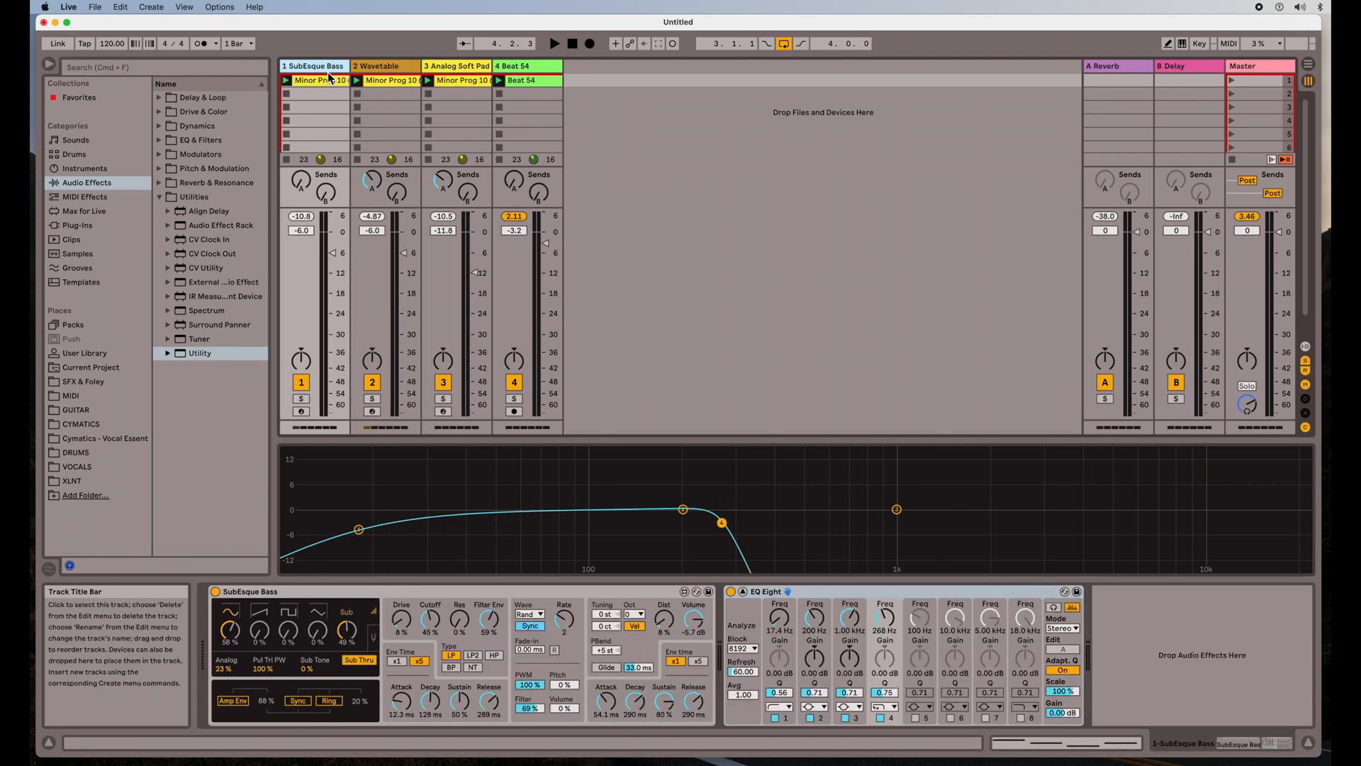
click(1260, 65)
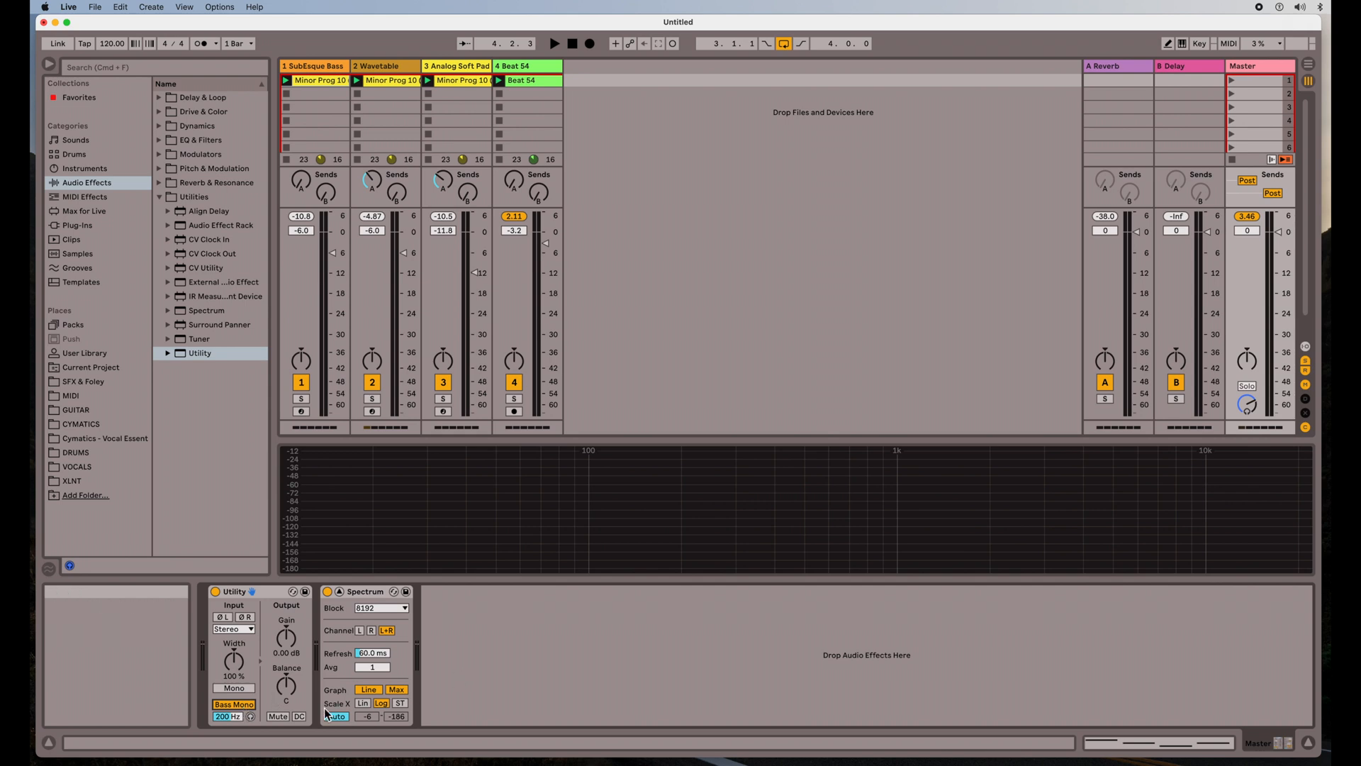
mouse_move(233, 704)
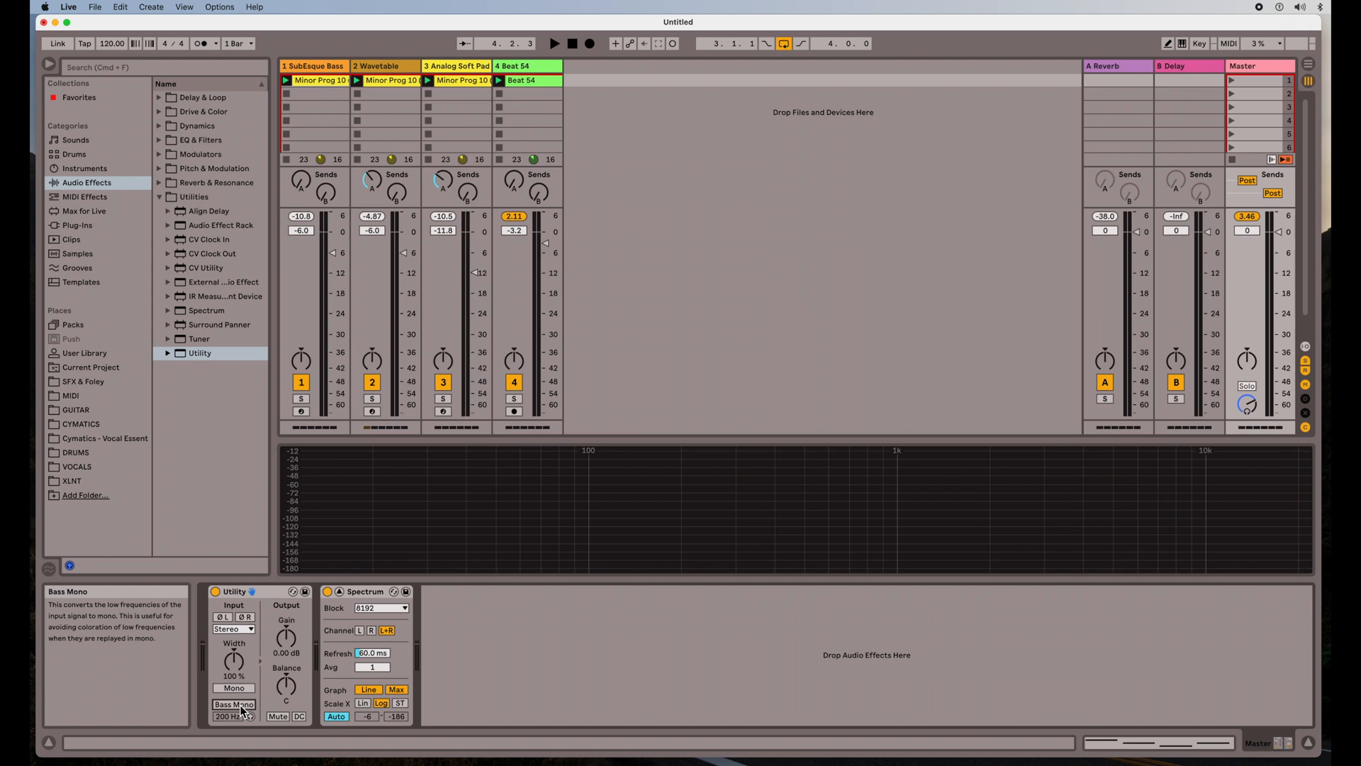
Re-enable Bass Mono on the Master Utility and restart playback of the full mix
click(234, 704)
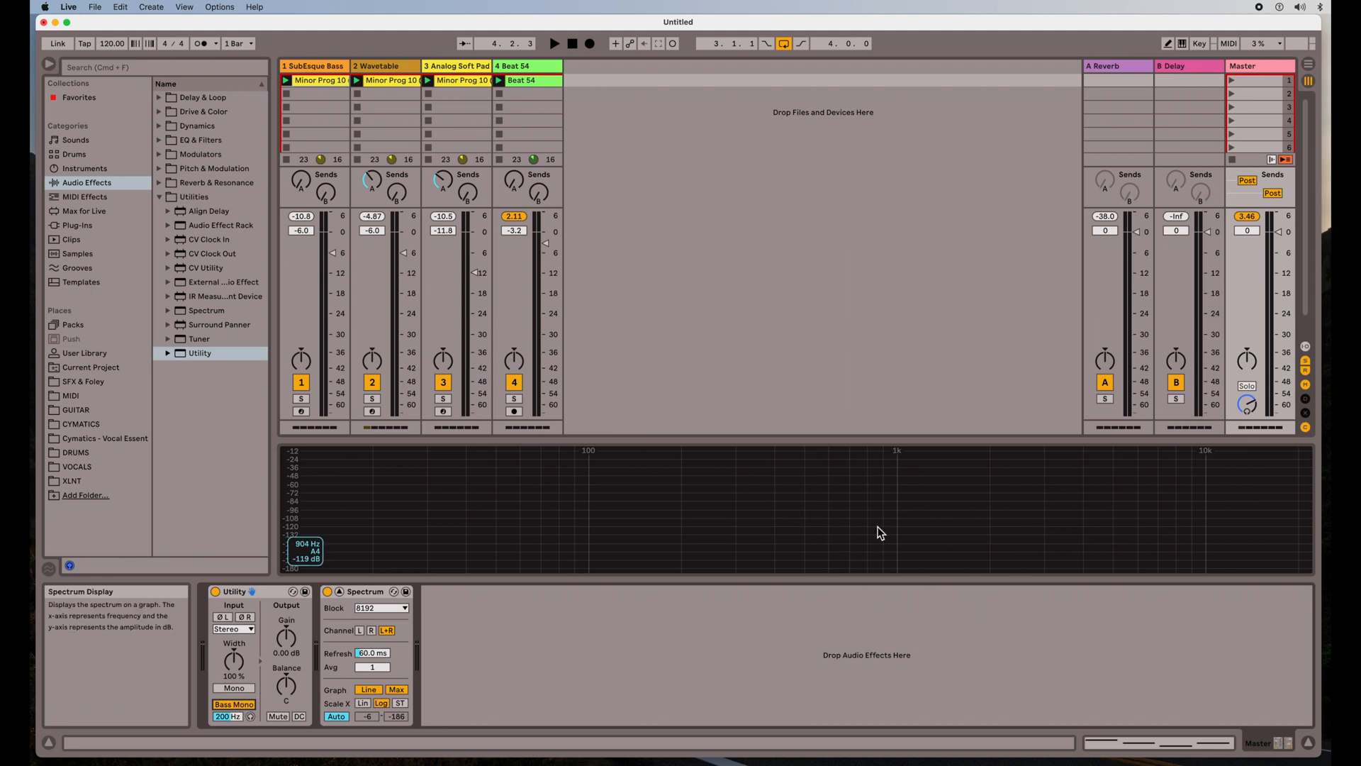
mouse_move(961, 529)
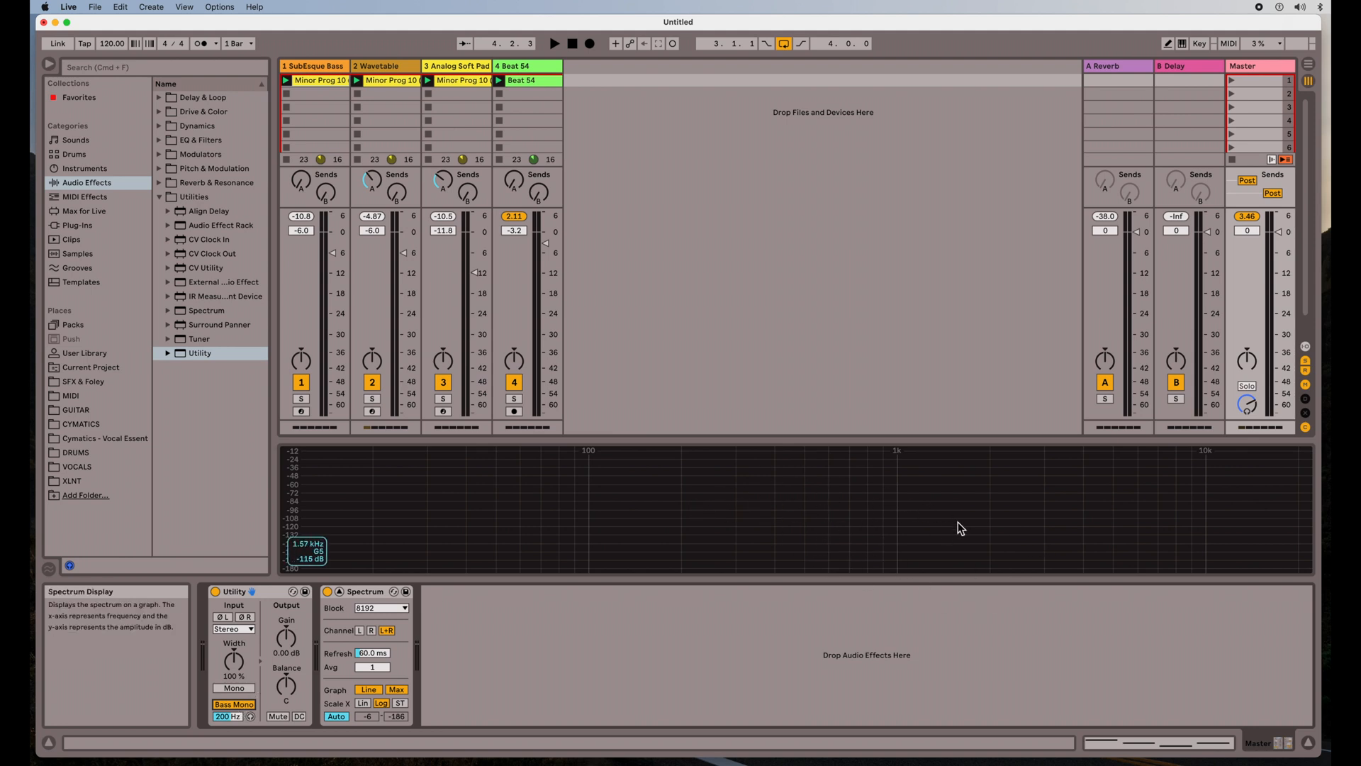
mouse_move(230, 715)
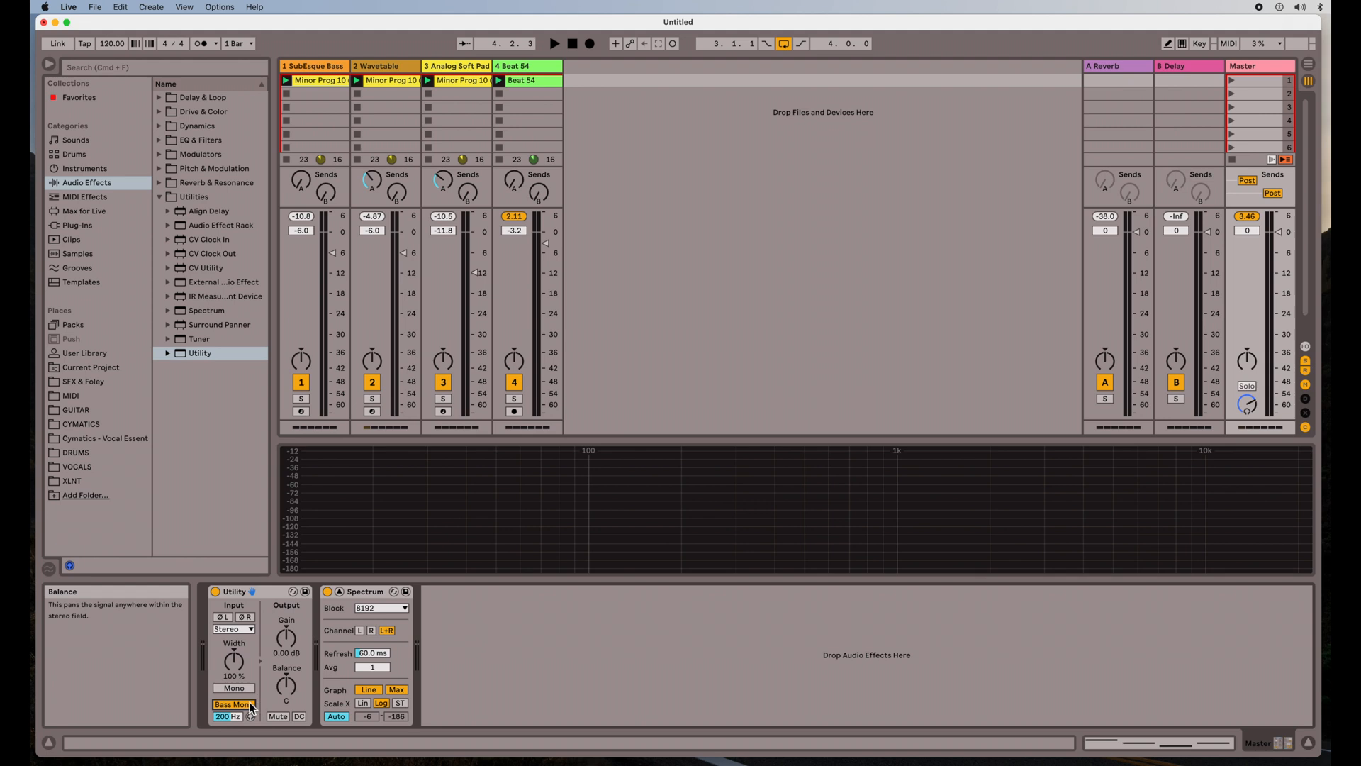
mouse_move(233, 704)
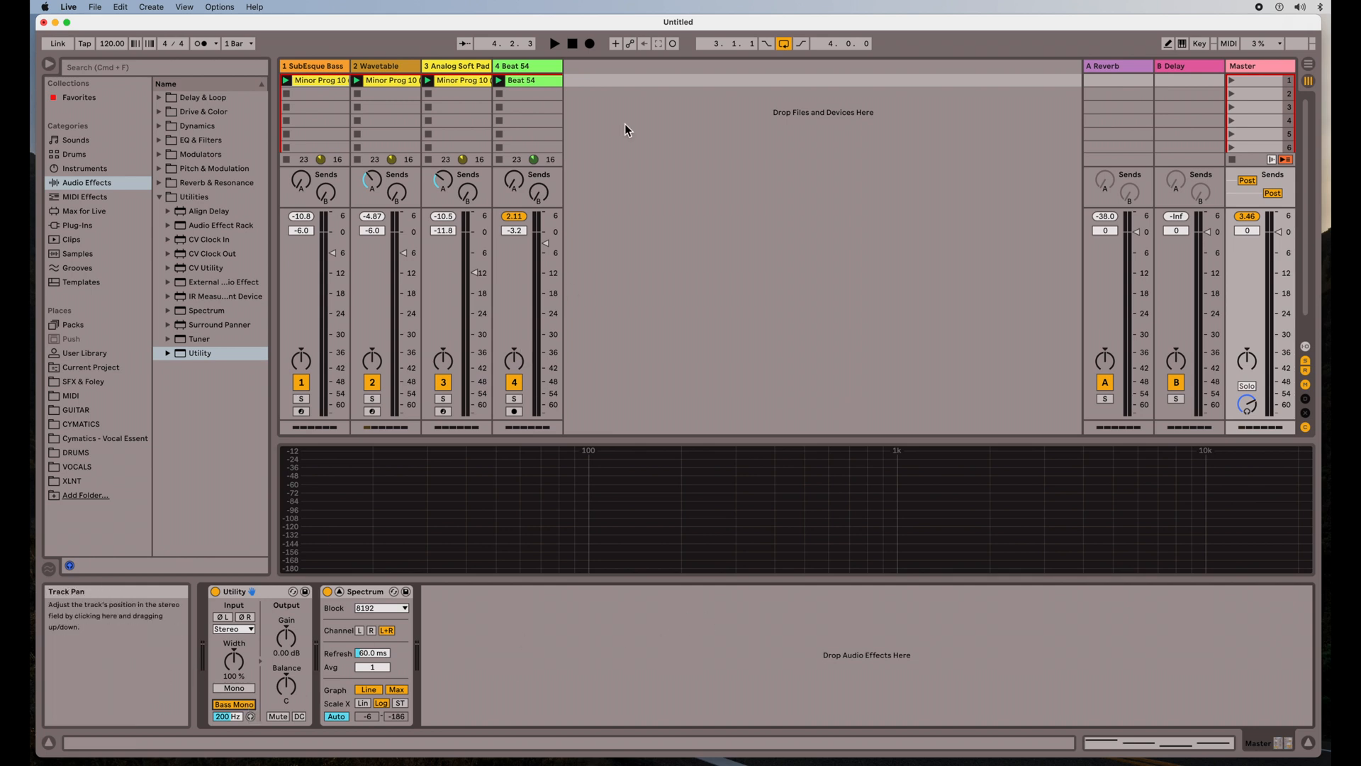
click(553, 43)
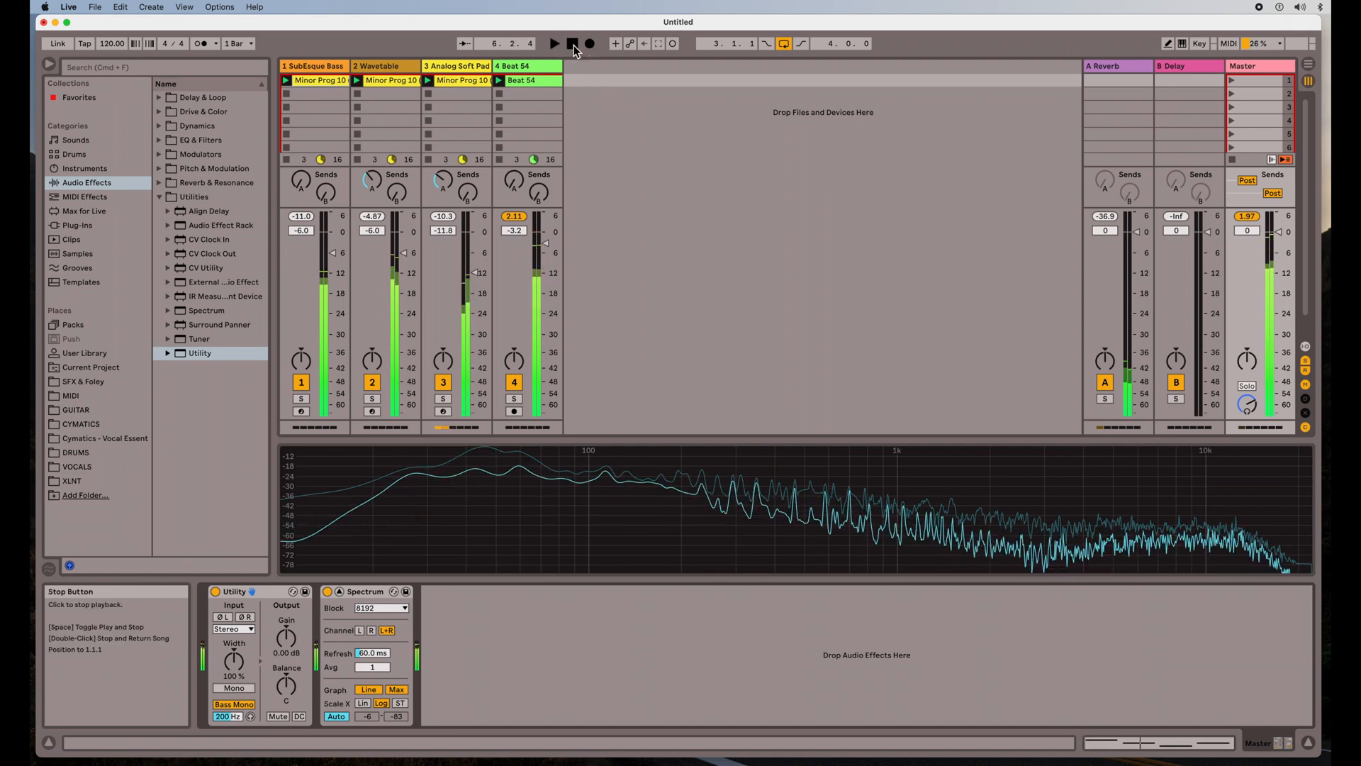
Stop playback, leaving the Master Utility's Bass Mono on at 200 Hz
click(573, 44)
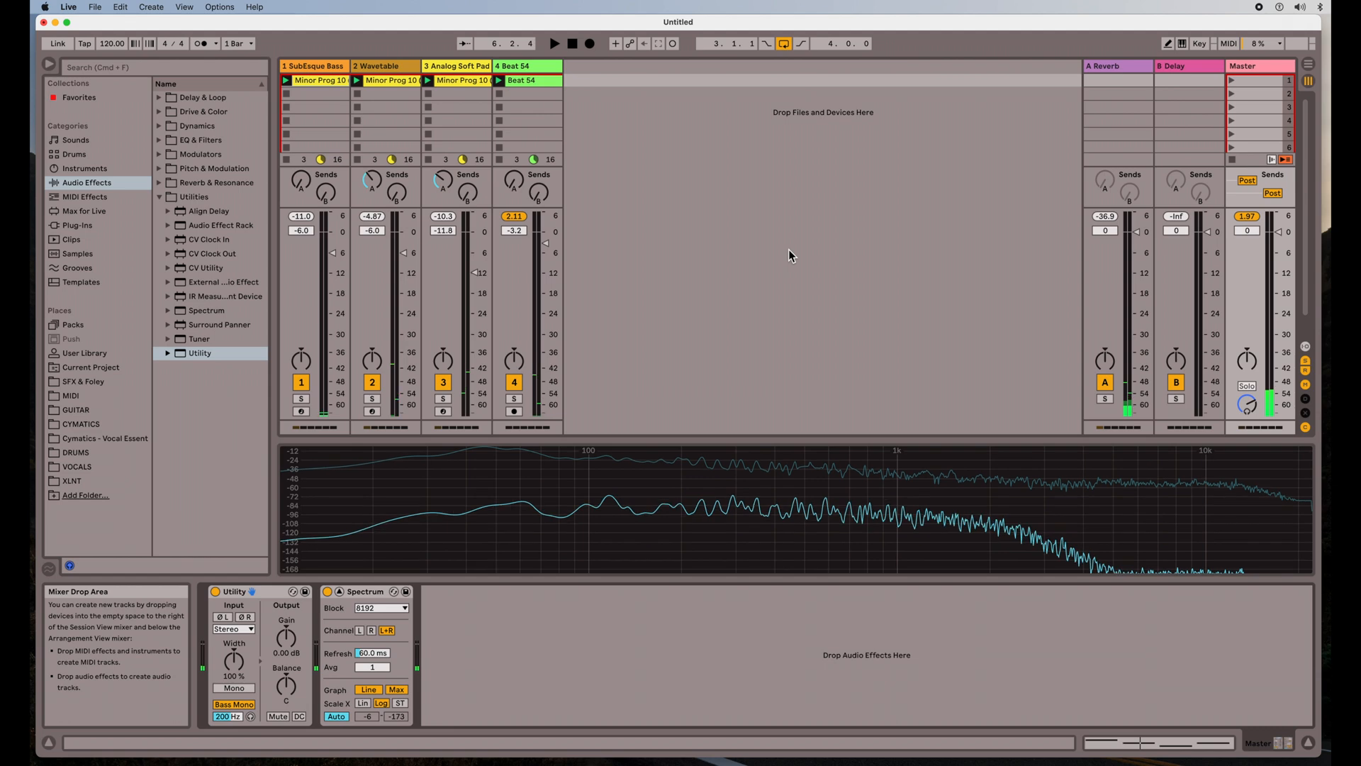